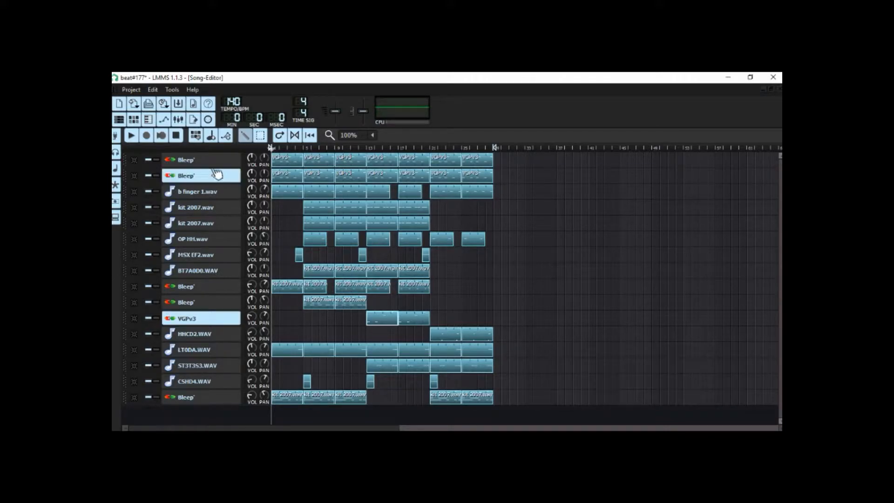
- Show the first Bleep' track's own synth GUI via its VeSTige instrument window
left_click(188, 176)
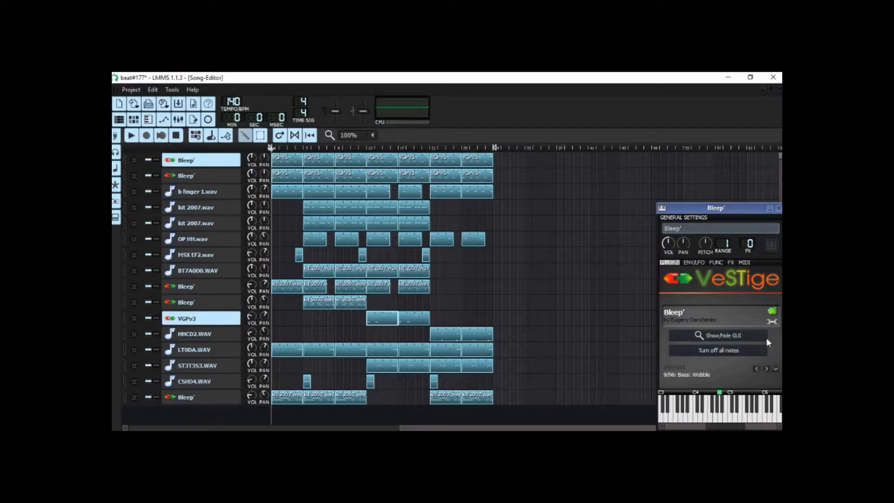
left_click(716, 336)
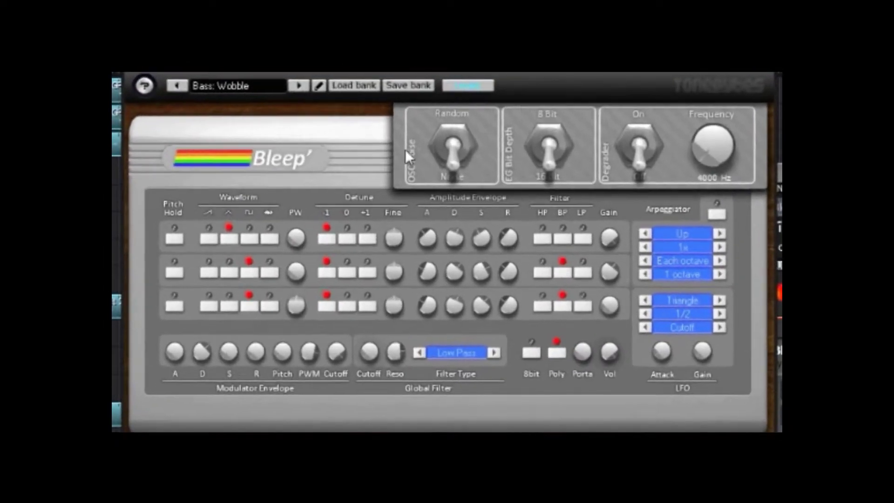
mouse_move(735, 273)
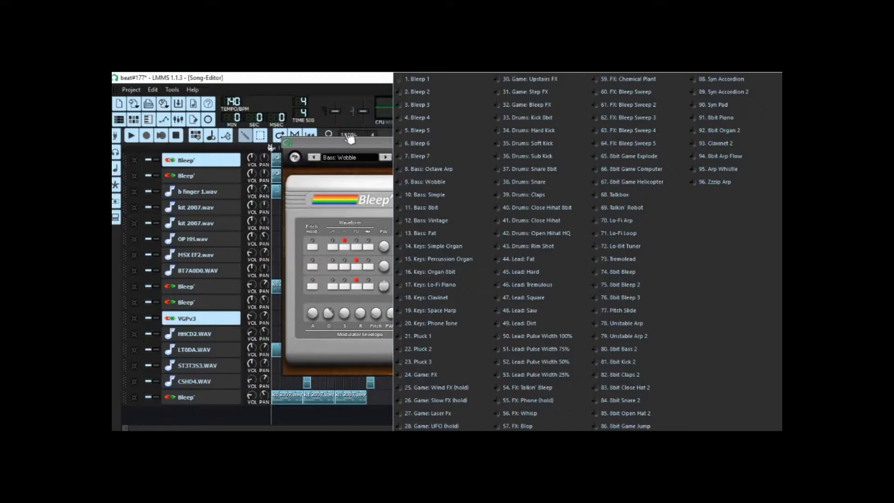
mouse_move(357, 145)
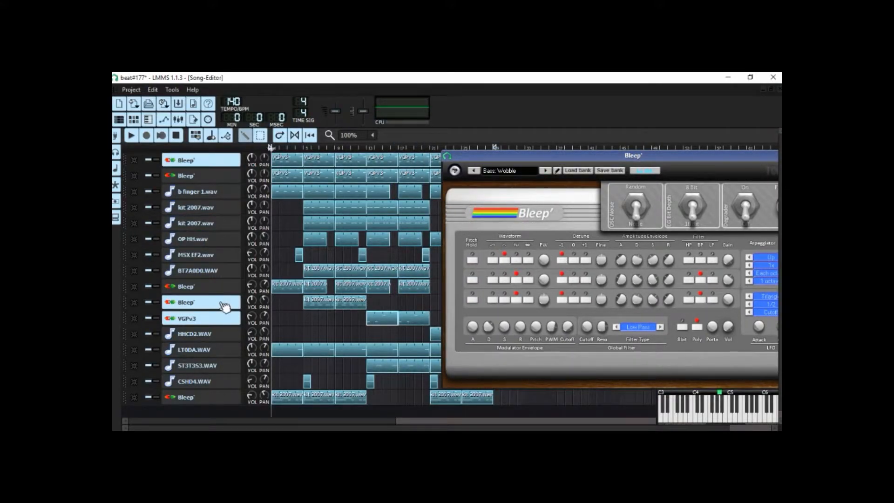
- Move the Bleep' GUI window aside and solo the first Bleep' track
left_click(201, 397)
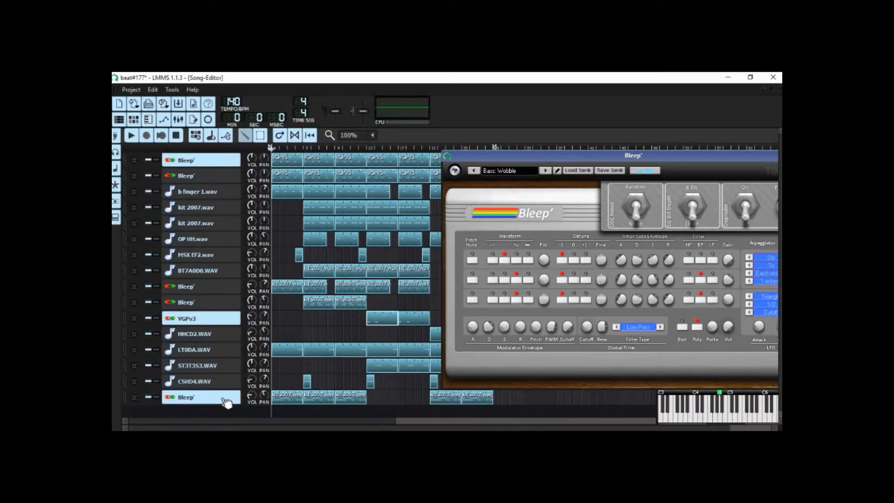
mouse_move(387, 128)
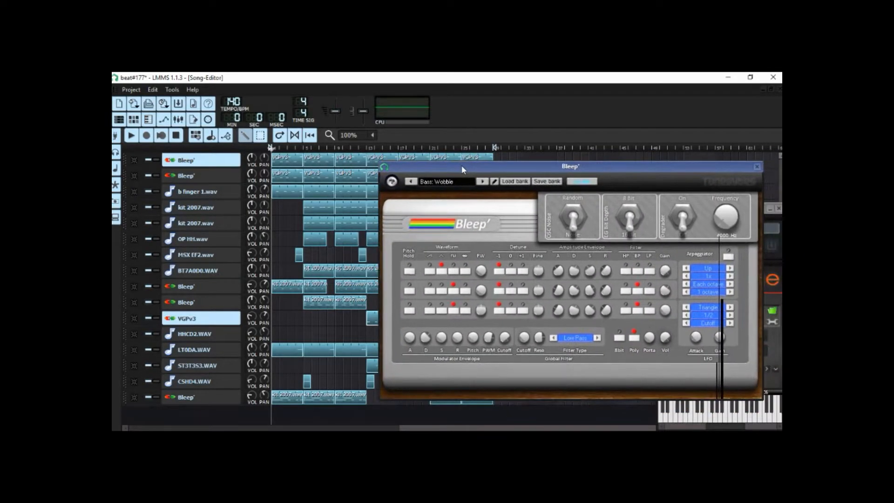
mouse_move(748, 202)
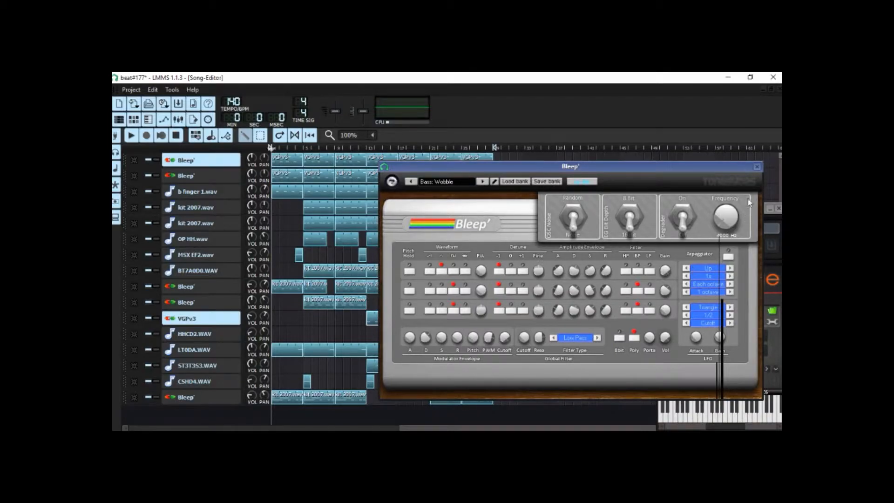
mouse_move(758, 205)
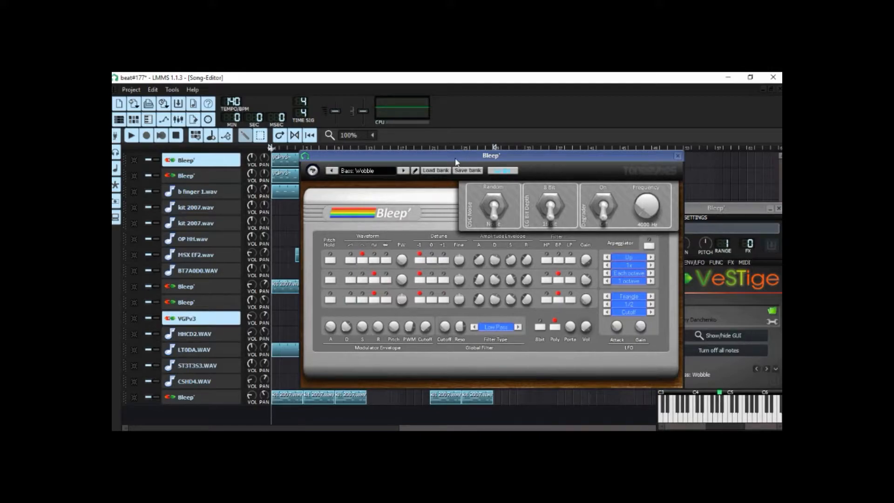
left_click_drag(456, 155, 499, 155)
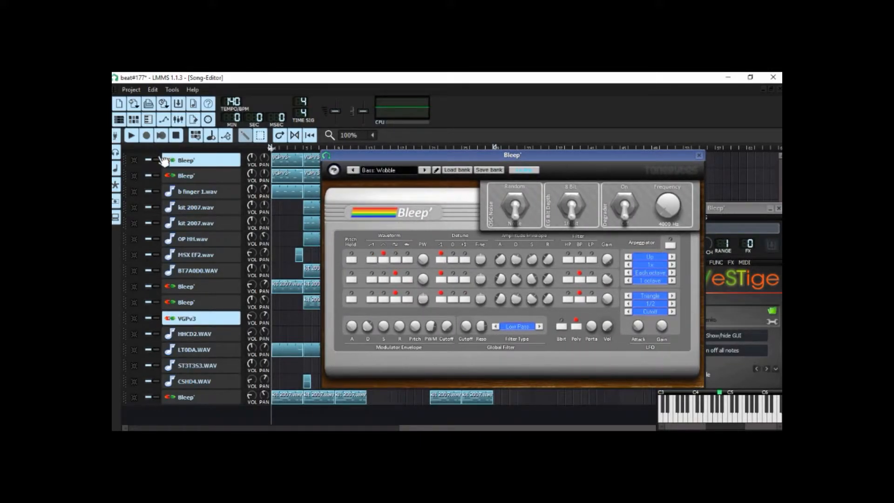
left_click(697, 155)
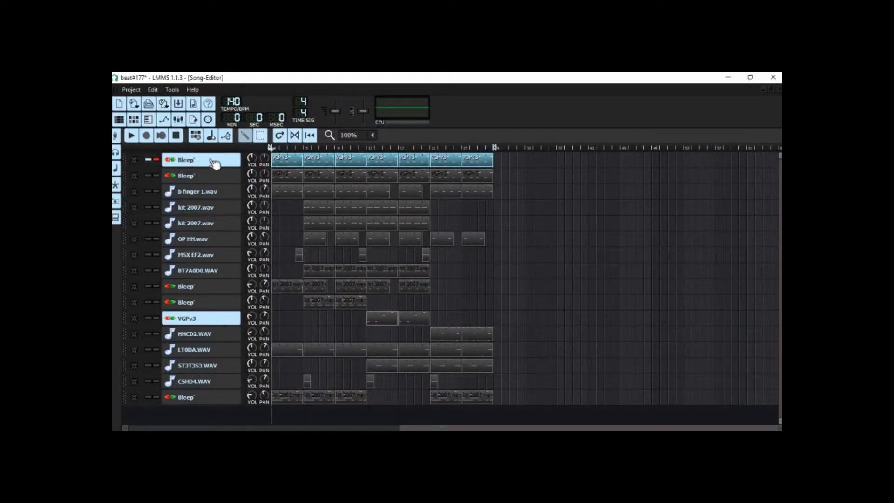
- Play the soloed Bleep' track and reopen its Bass: Wobble synth GUI
left_click(187, 159)
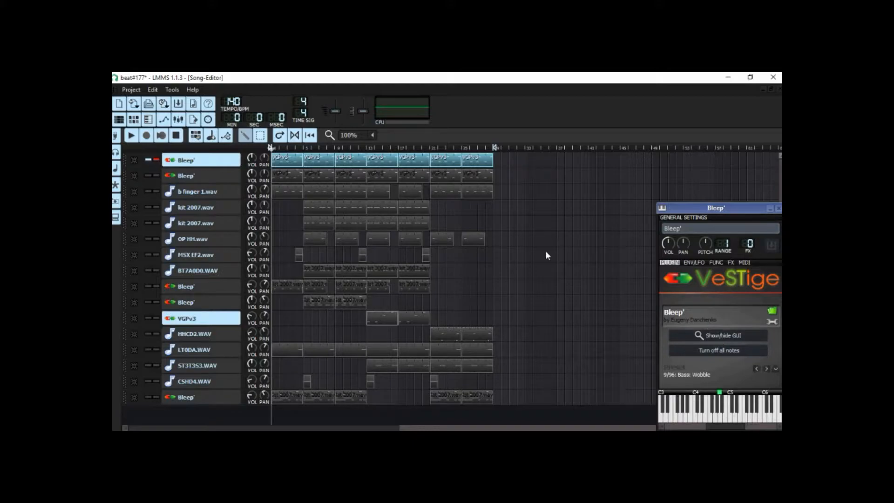
left_click(717, 335)
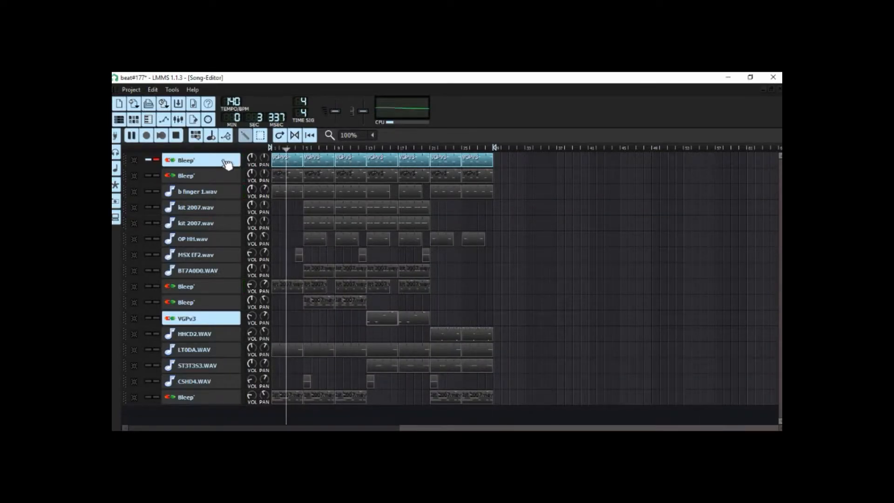
left_click(186, 159)
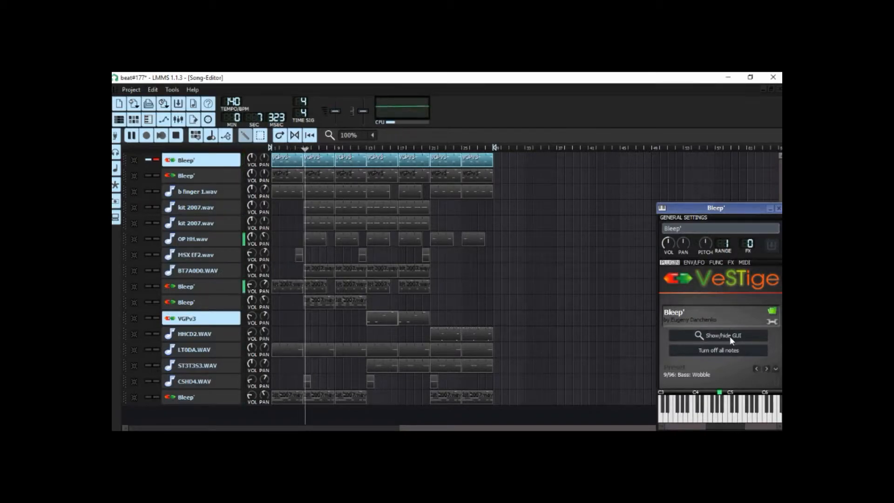
left_click(717, 335)
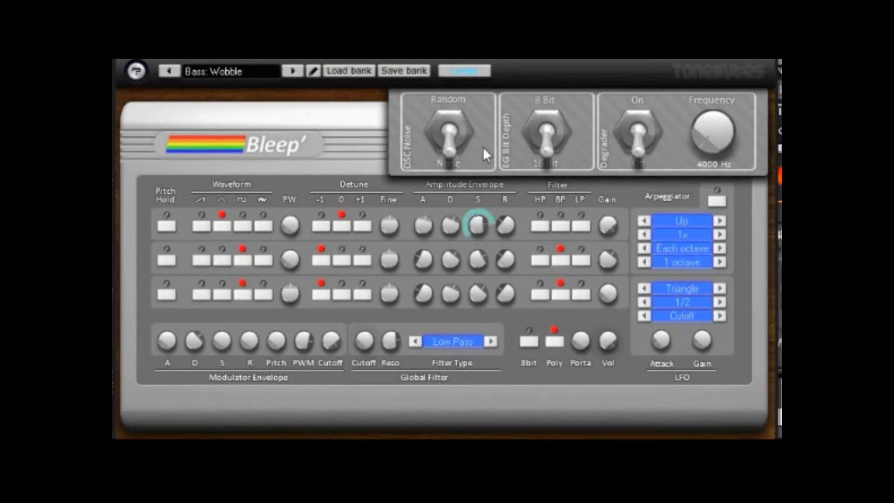
mouse_move(484, 139)
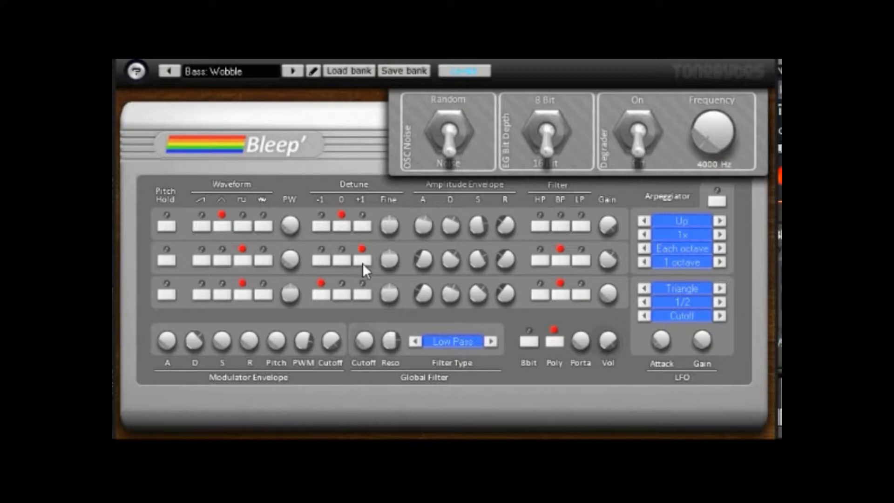
mouse_move(322, 268)
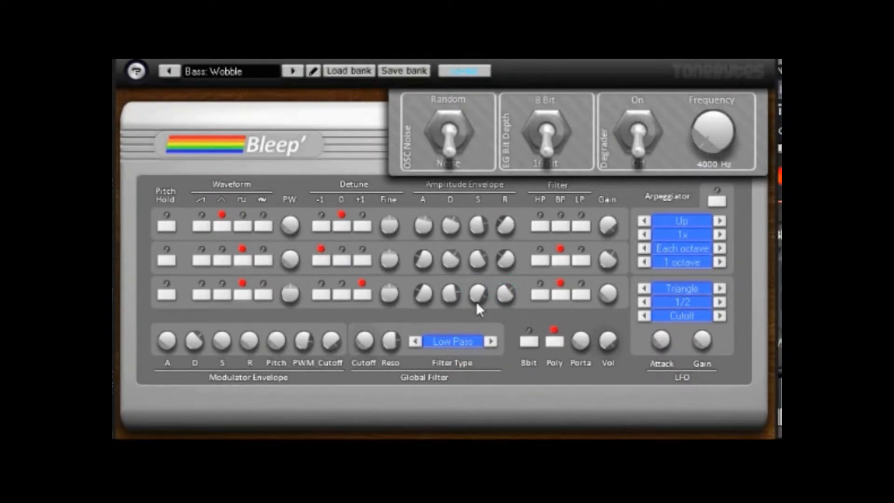
mouse_move(247, 234)
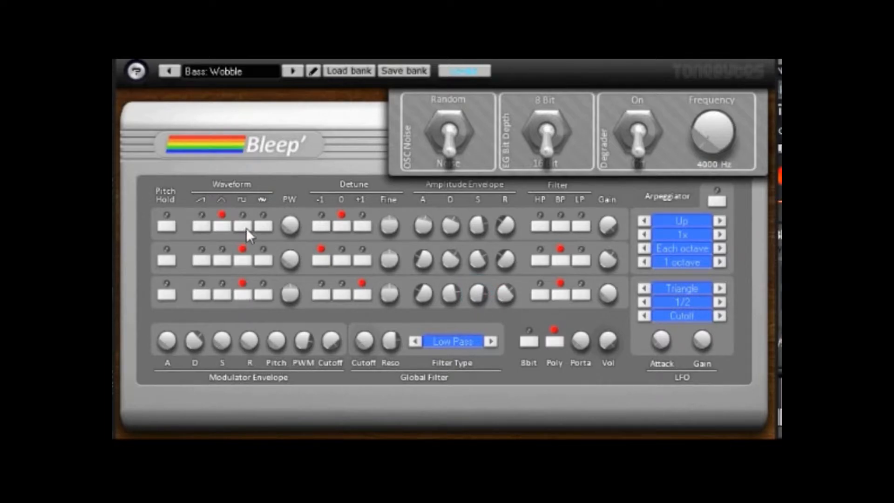
mouse_move(229, 231)
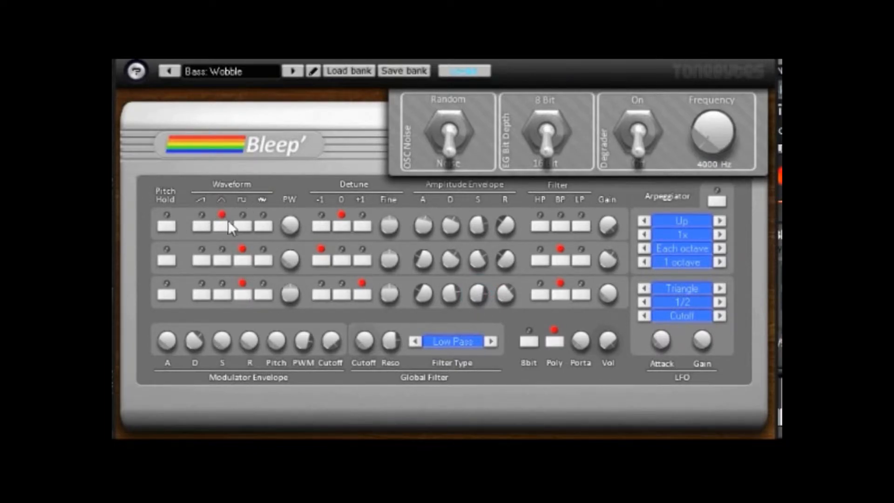
mouse_move(228, 202)
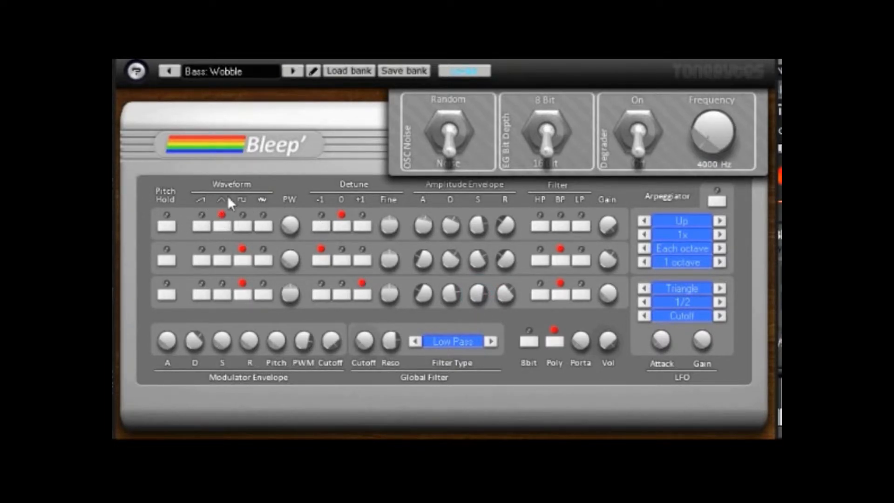
mouse_move(245, 234)
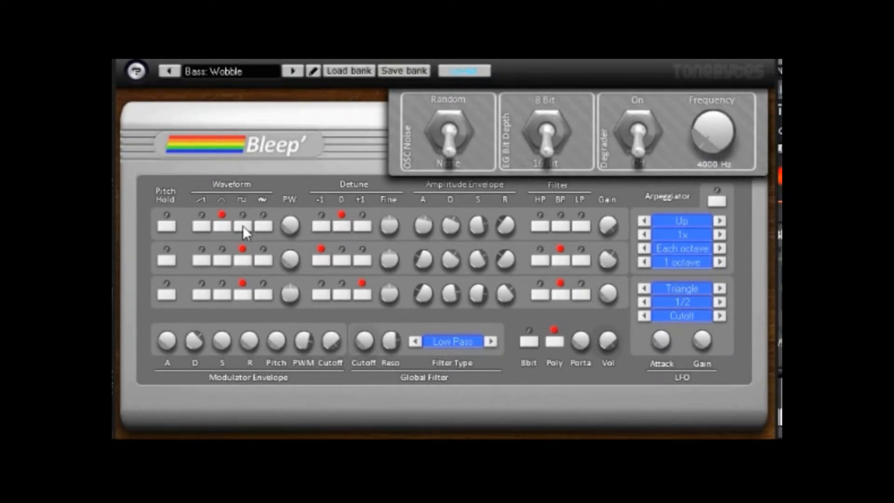
- Try waveform shapes on the three Bleep oscillators, leaving oscillator 3 on triangle
left_click(240, 224)
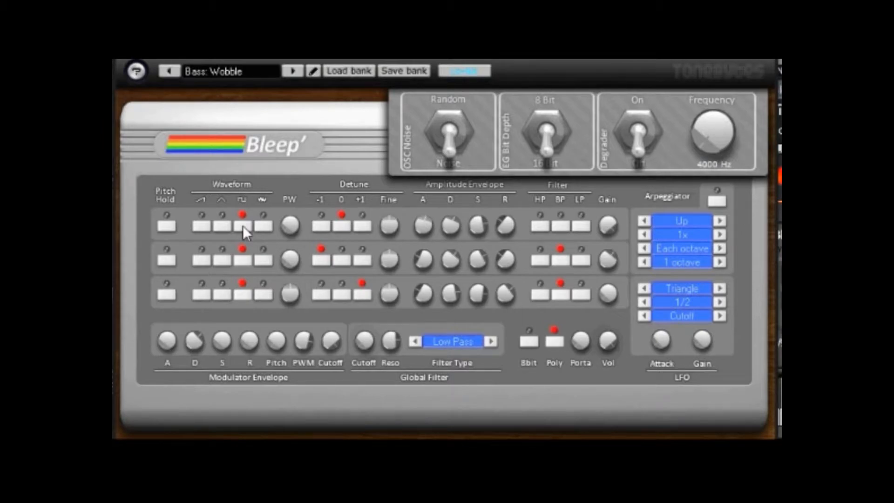
mouse_move(267, 235)
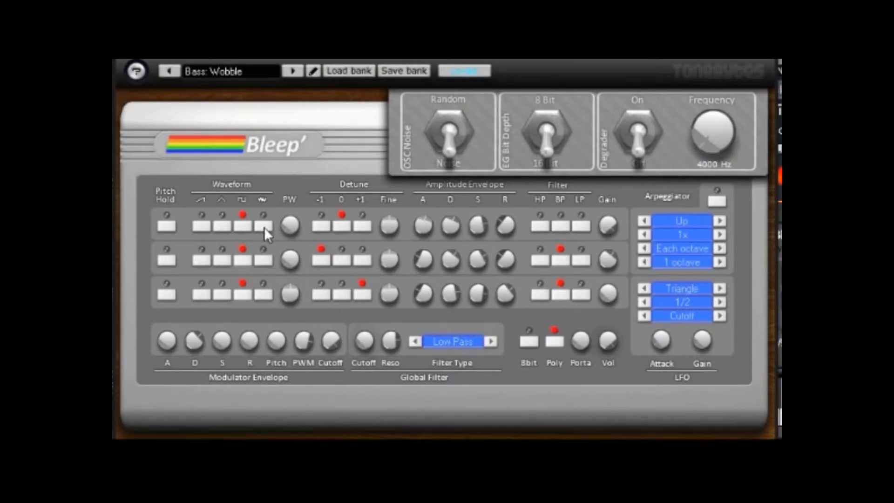
left_click(263, 215)
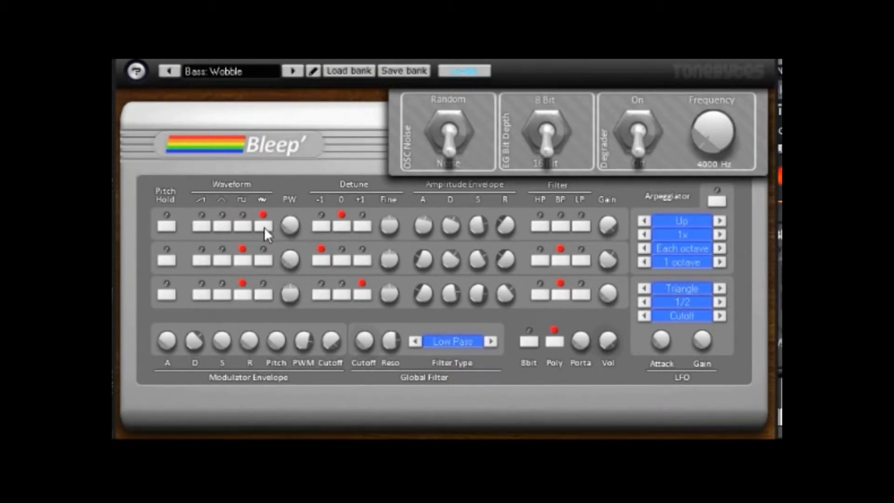
left_click(202, 224)
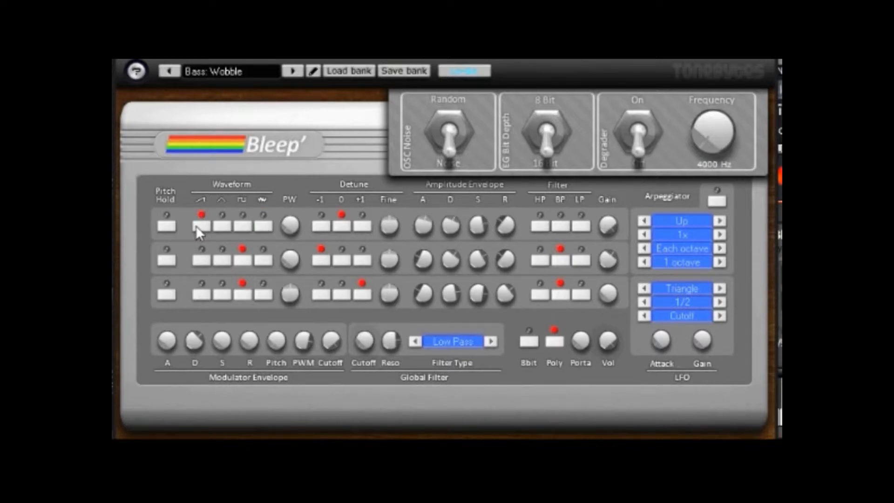
mouse_move(221, 233)
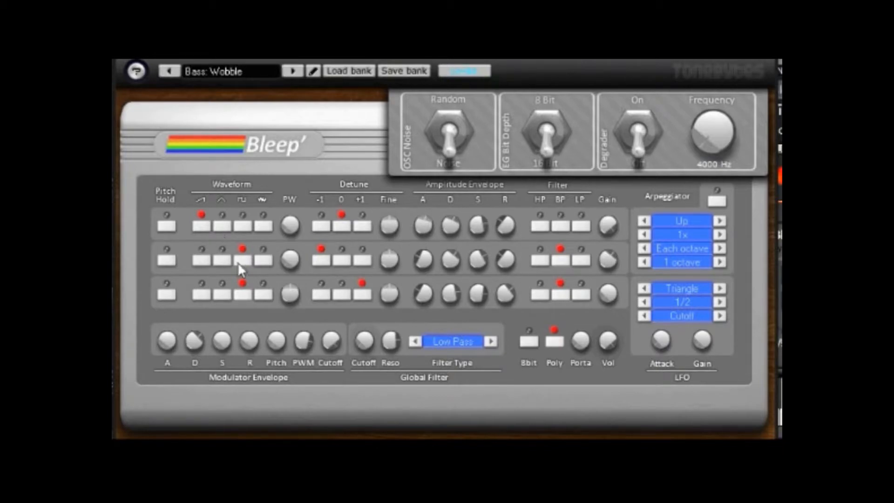
left_click(221, 248)
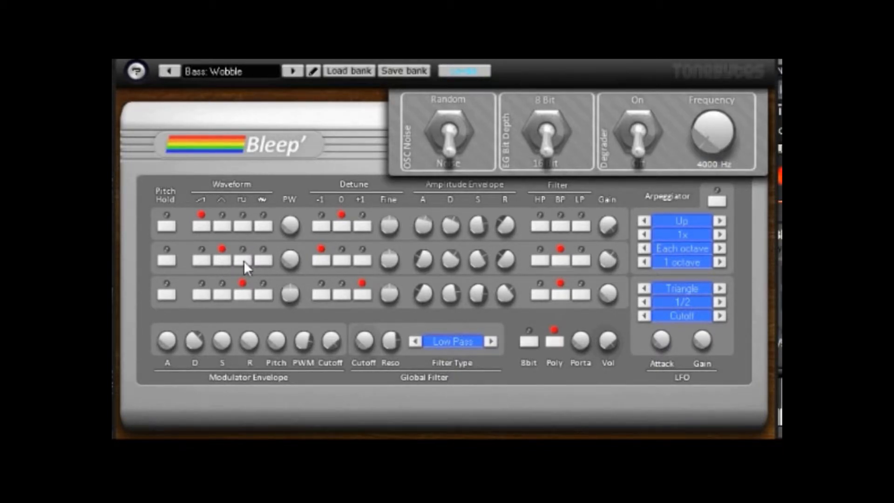
left_click(244, 257)
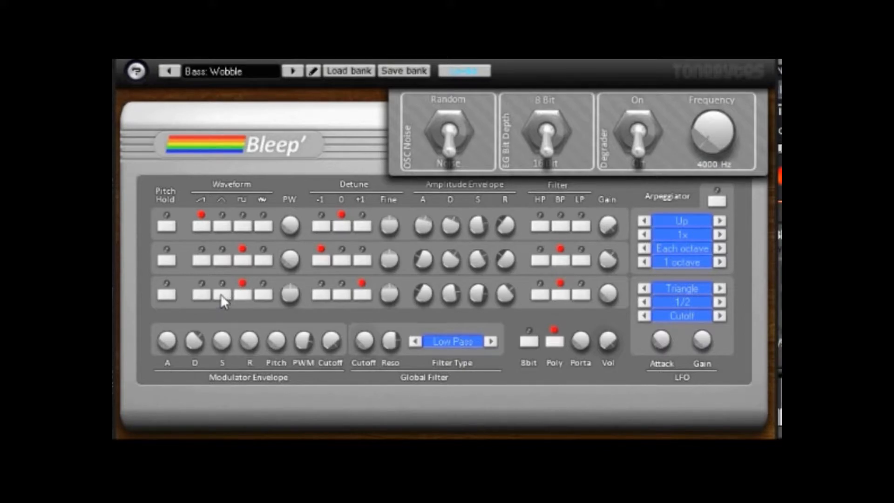
left_click(220, 293)
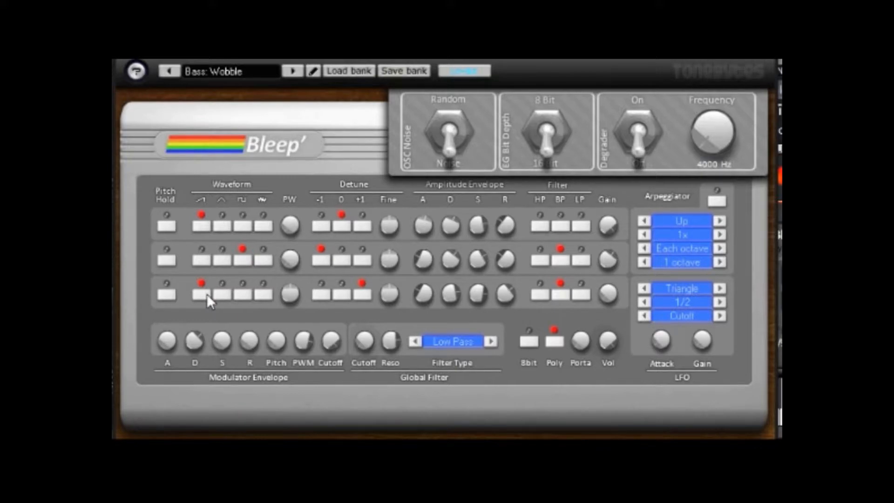
left_click(244, 295)
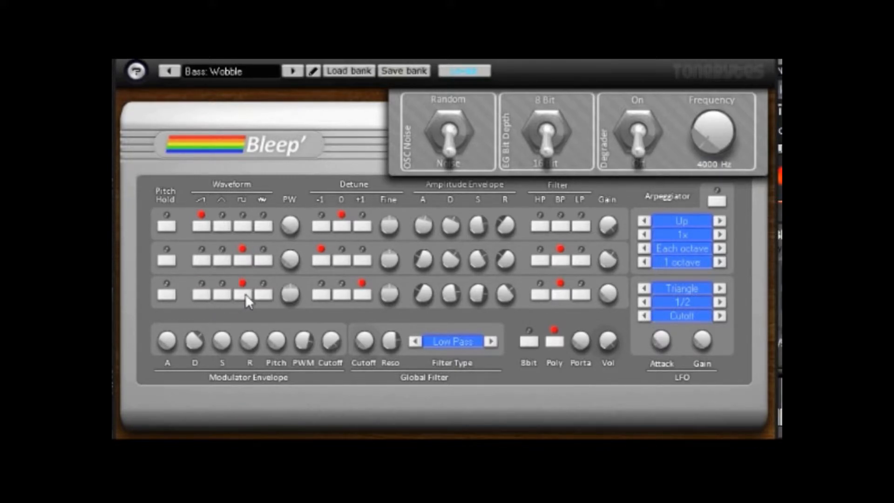
mouse_move(259, 250)
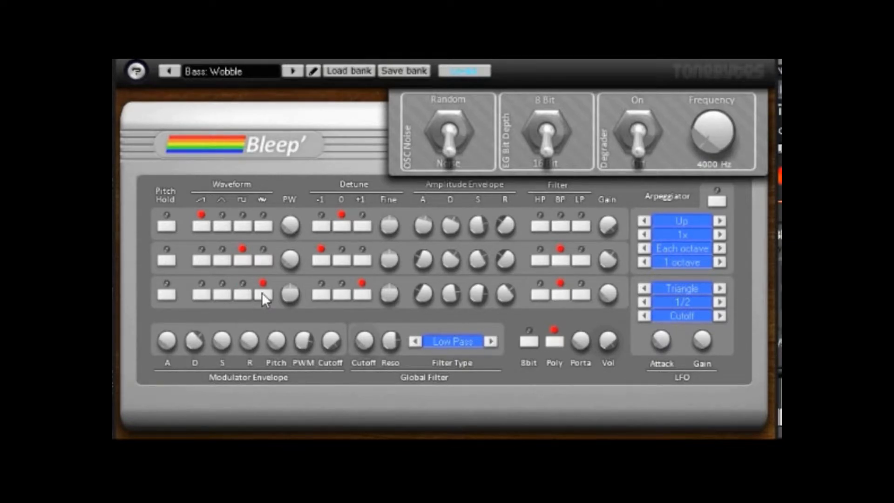
left_click(221, 283)
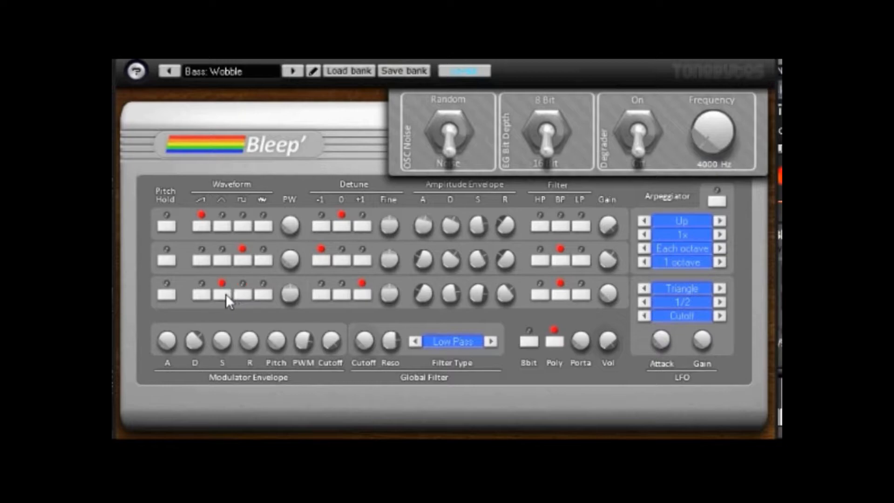
mouse_move(180, 244)
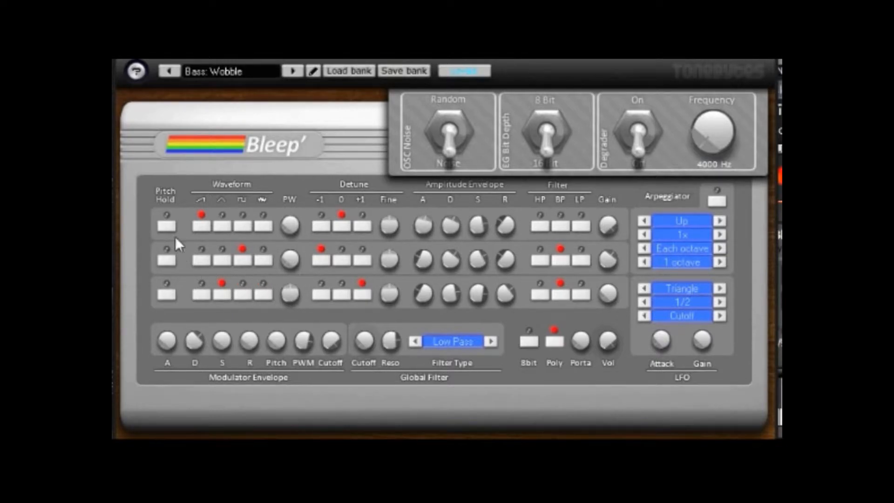
- Toggle Pitch Hold on for the oscillators and switch it back off
left_click(166, 222)
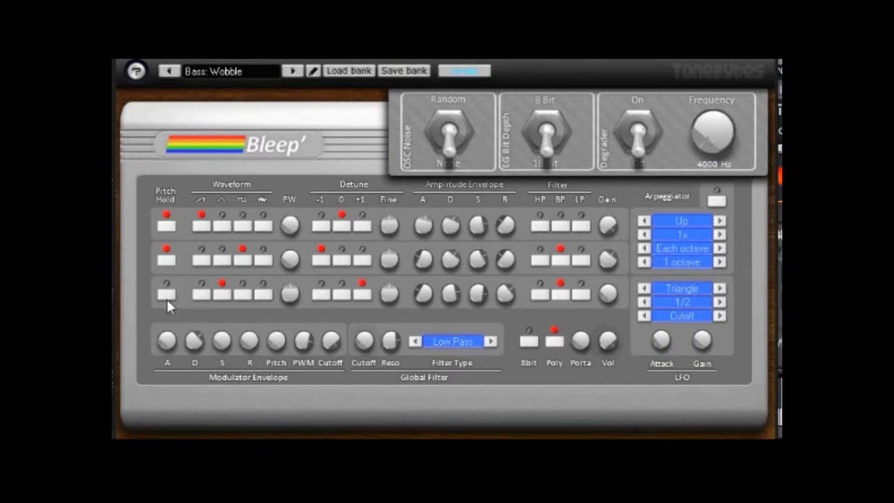
left_click(167, 295)
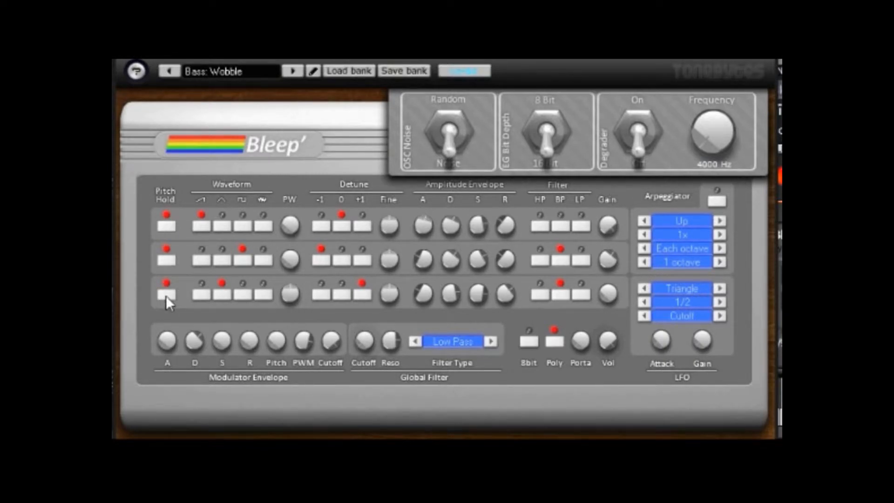
left_click(167, 224)
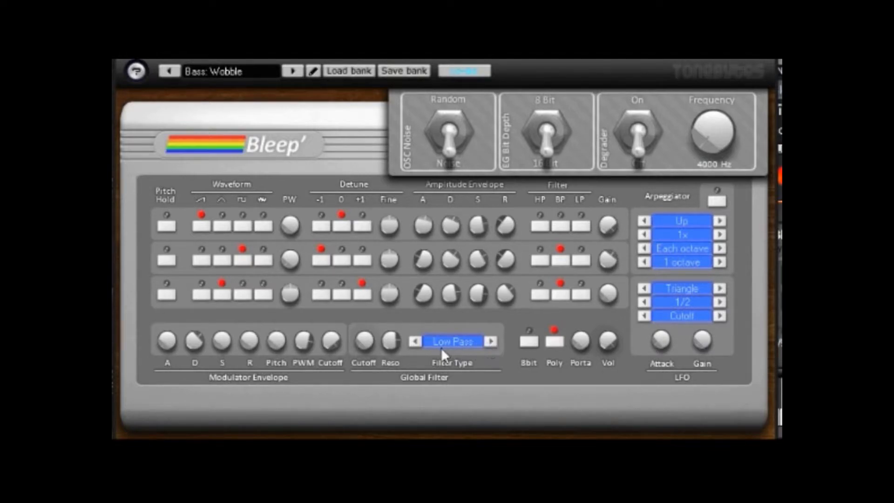
- Cycle Bleep's global filter type through Hi Pass and Band Pass back to Low Pass
left_click(490, 341)
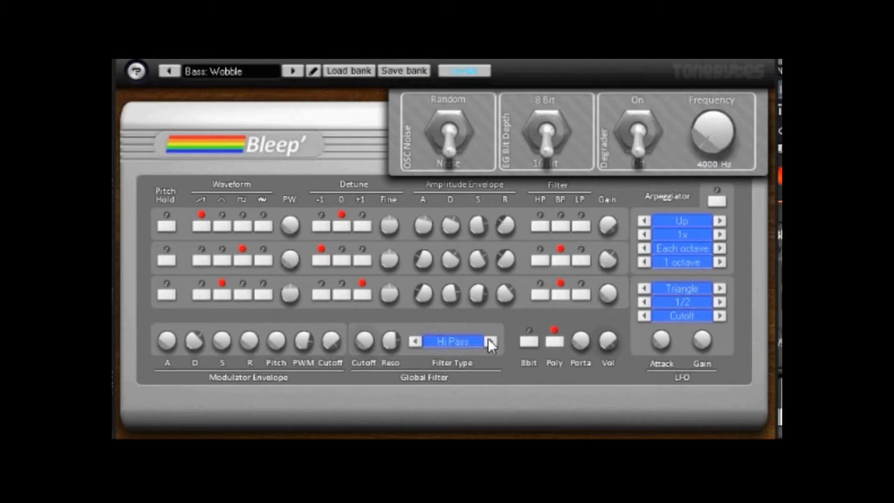
left_click(491, 341)
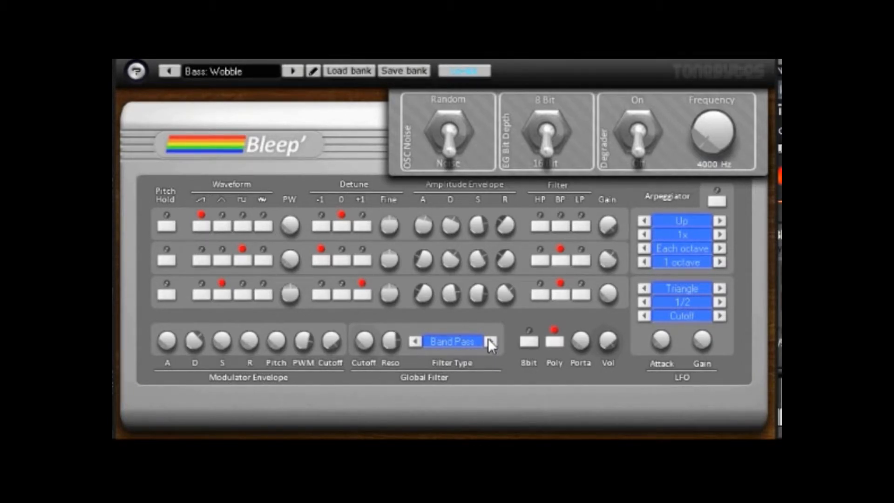
left_click(415, 341)
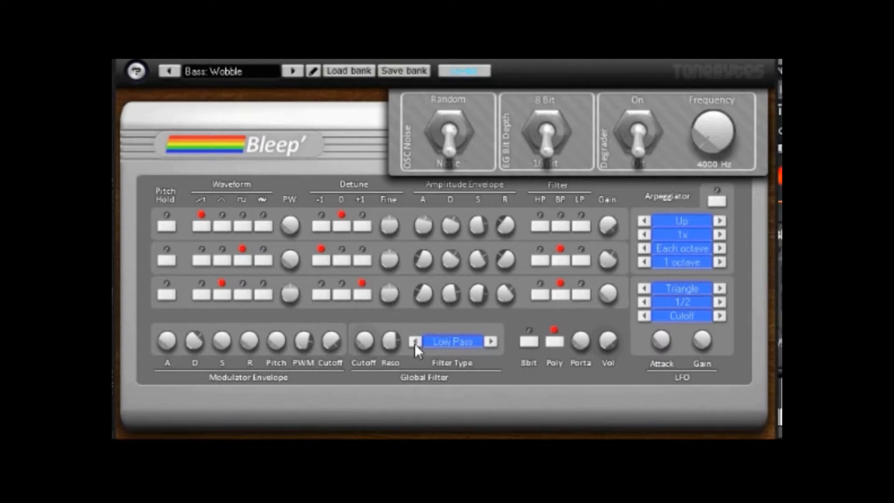
mouse_move(539, 333)
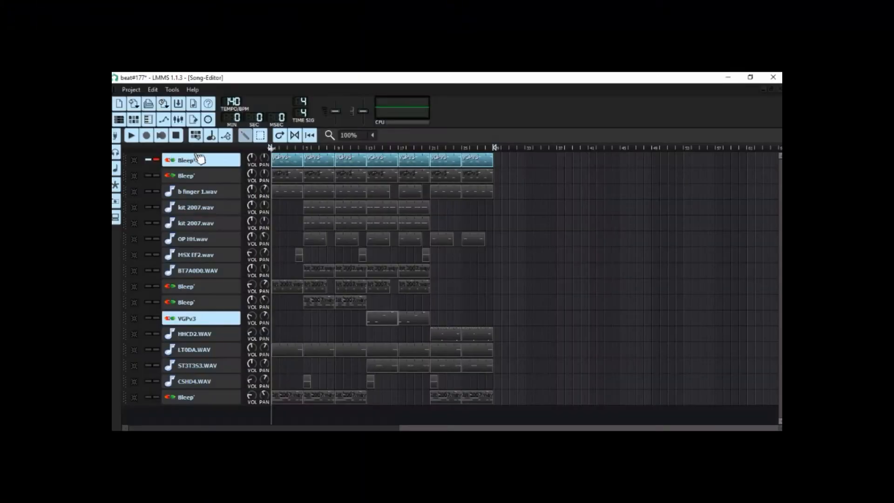
mouse_move(230, 161)
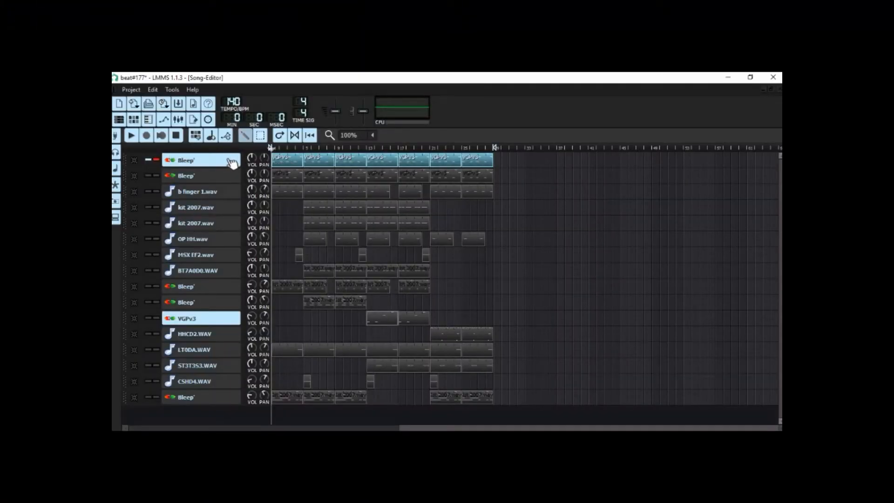
mouse_move(169, 169)
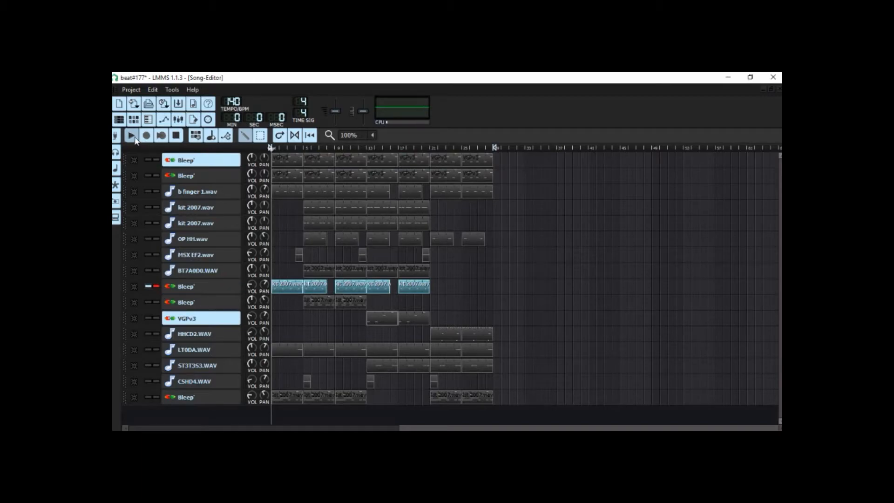
- Play the song and bring up the Lo-Fi Piano Bleep track's instrument settings
left_click(131, 135)
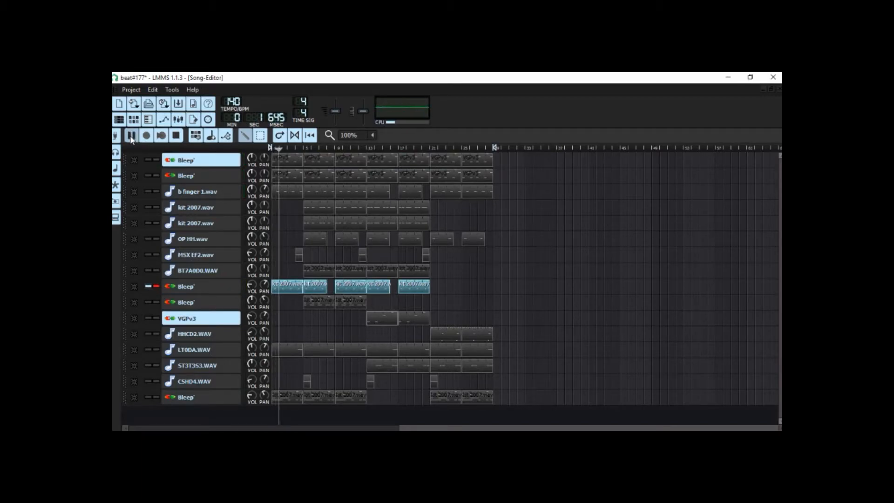
left_click(130, 135)
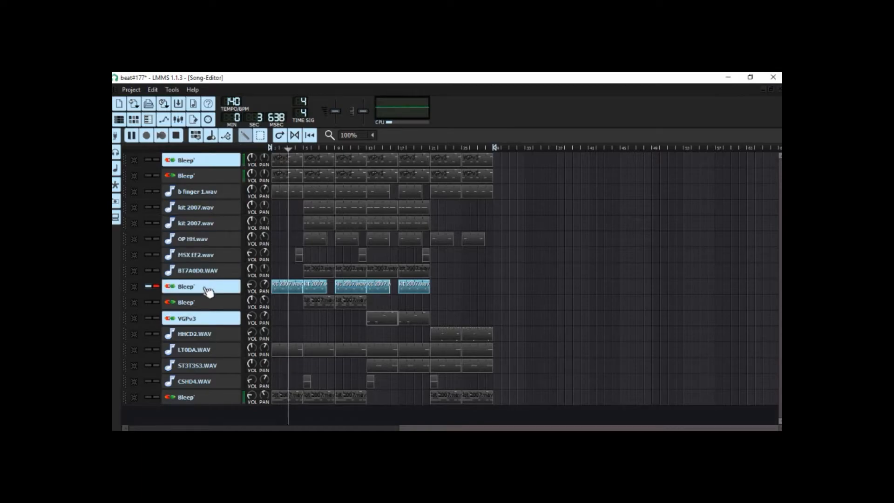
left_click(186, 286)
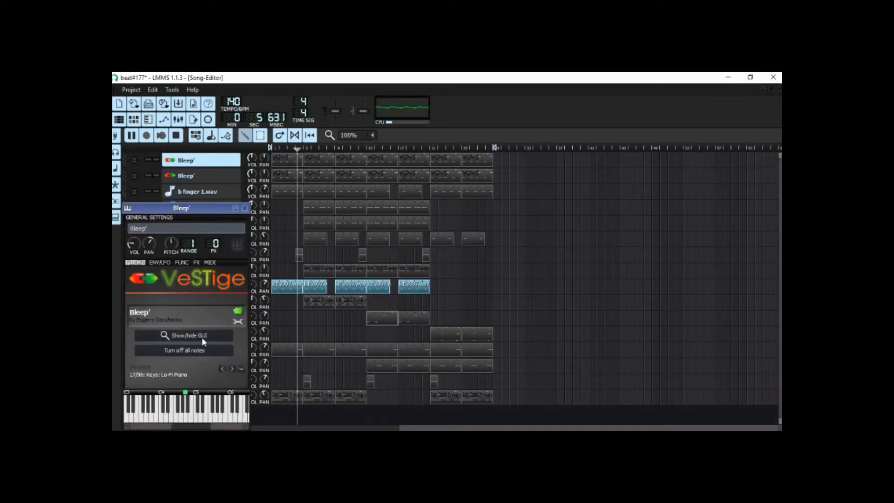
- Show the Lo-Fi Piano Bleep synth GUI, then close it again
left_click(189, 335)
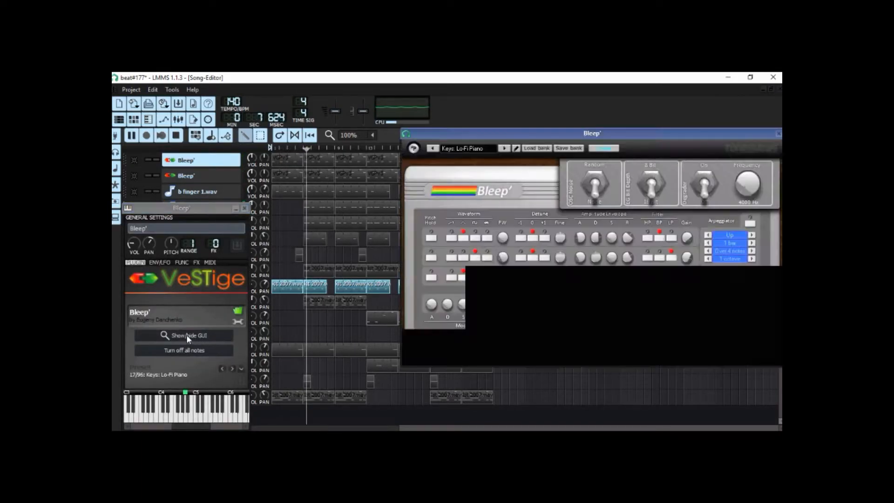
left_click(189, 335)
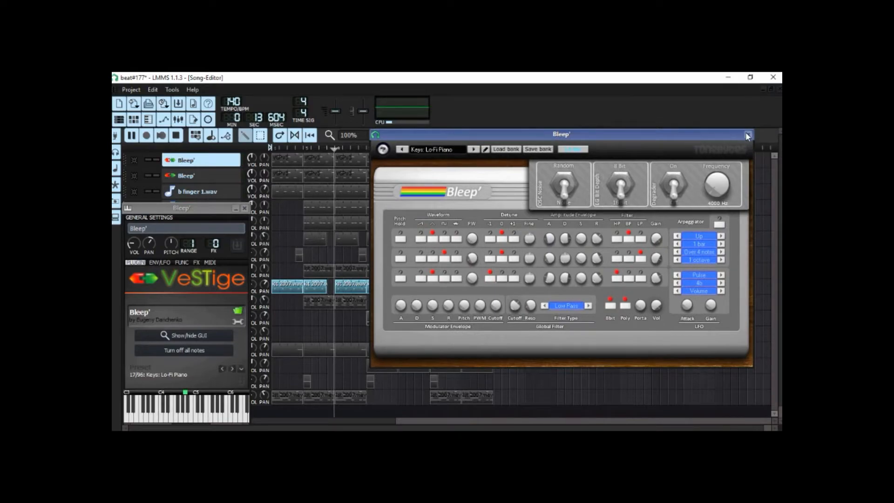
left_click(745, 134)
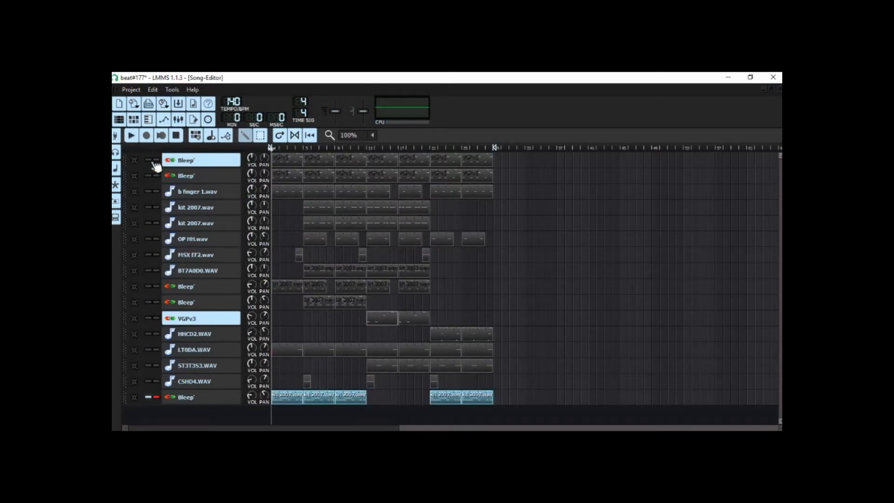
- Un-solo the bottom Bleep track so every track is audible again
left_click(130, 135)
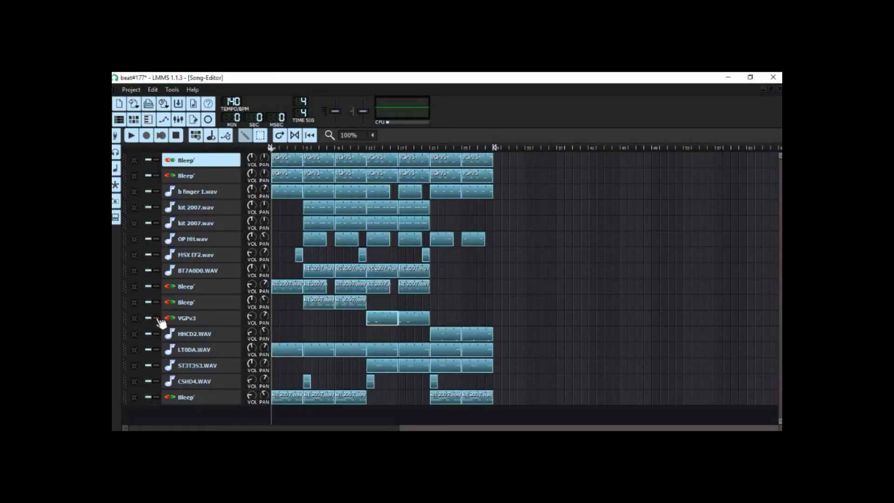
- Solo the VGPv3 piano track, play it through, then stop playback
left_click(154, 318)
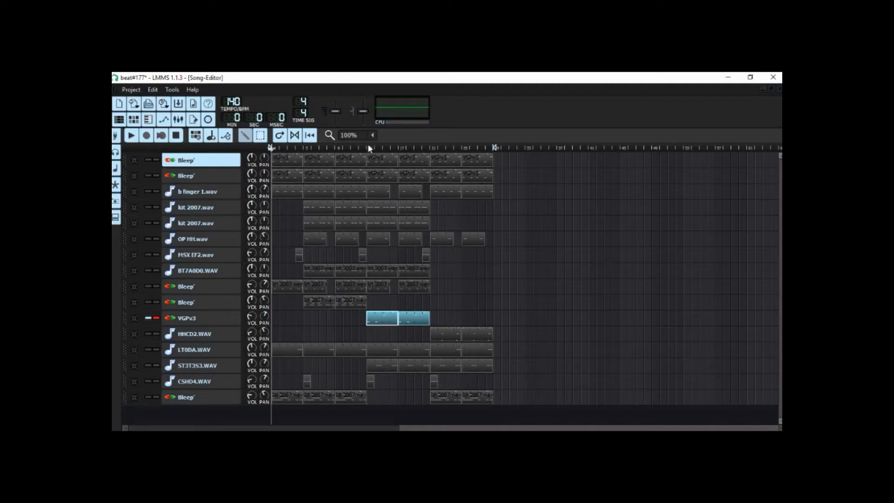
left_click(130, 135)
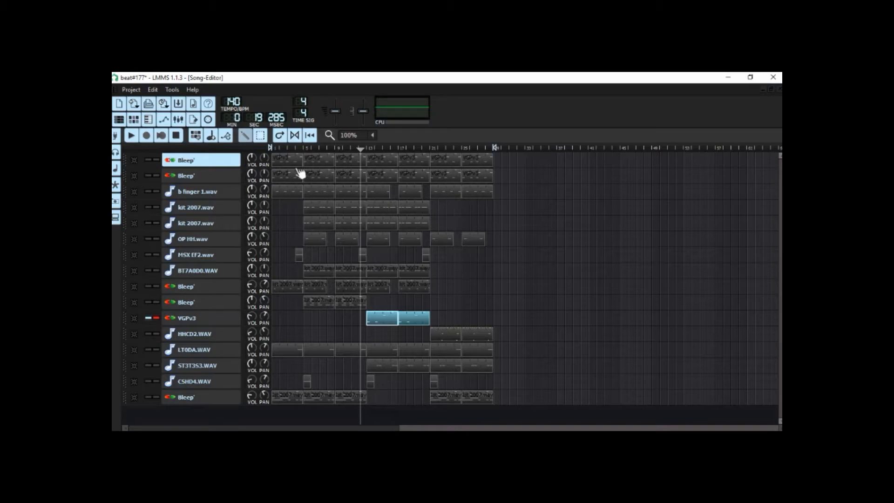
left_click(130, 135)
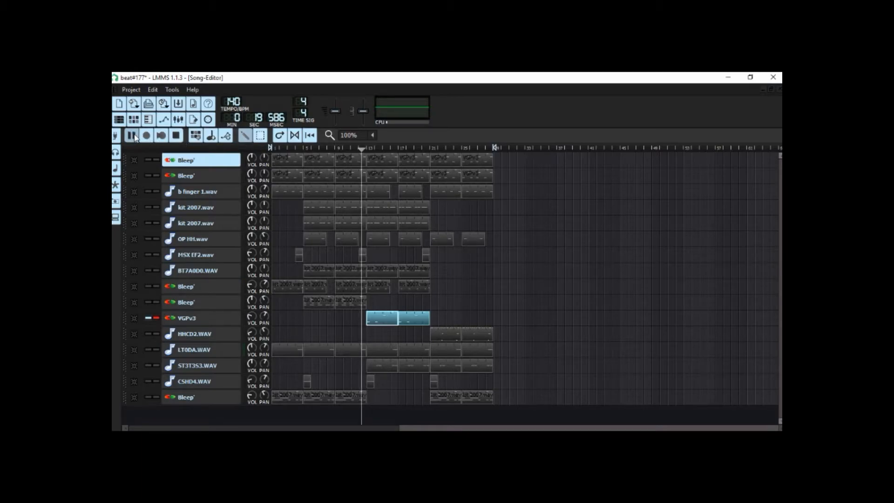
left_click(131, 135)
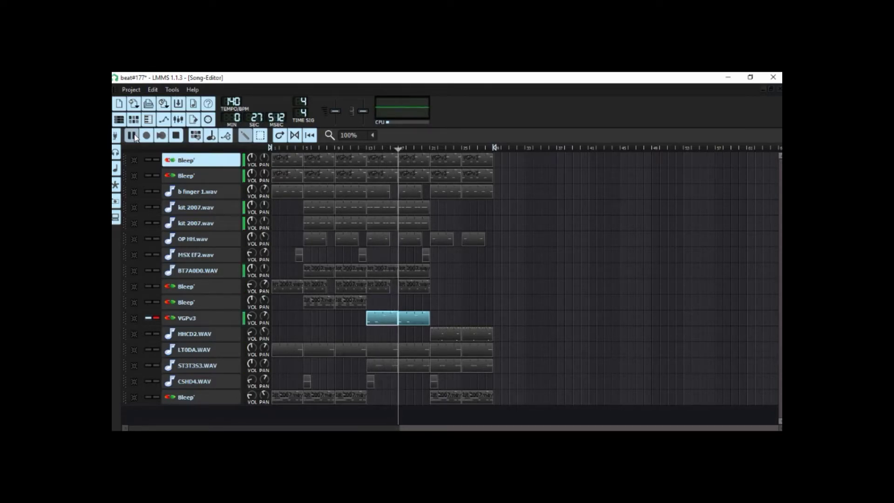
left_click(131, 135)
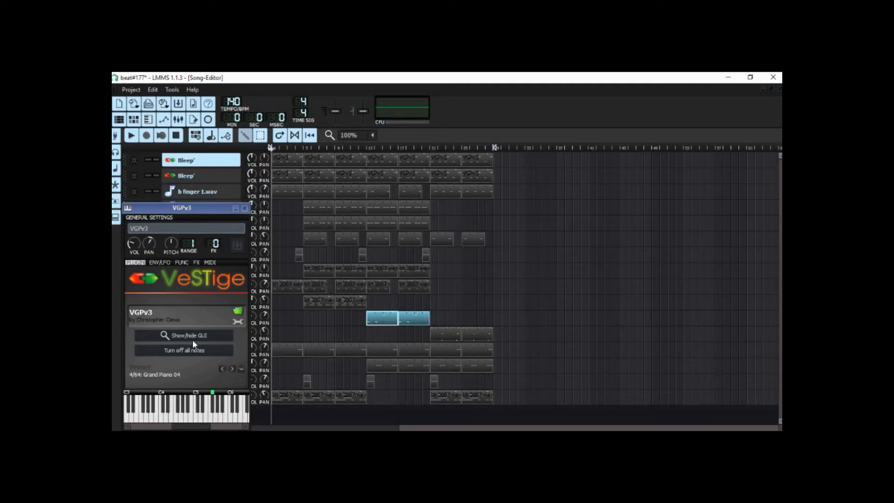
- Show the VGPianoforte V3 GUI and choose preset 51. UPiano 01 EQ 02
left_click(189, 334)
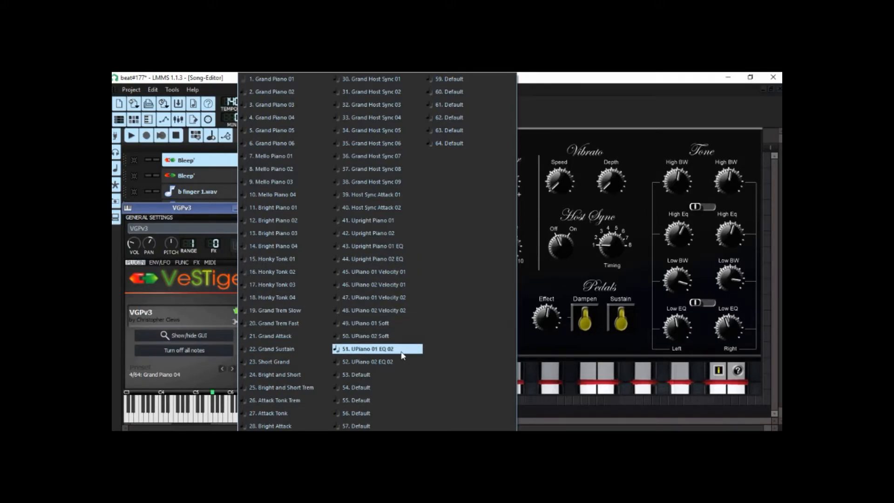
left_click(370, 348)
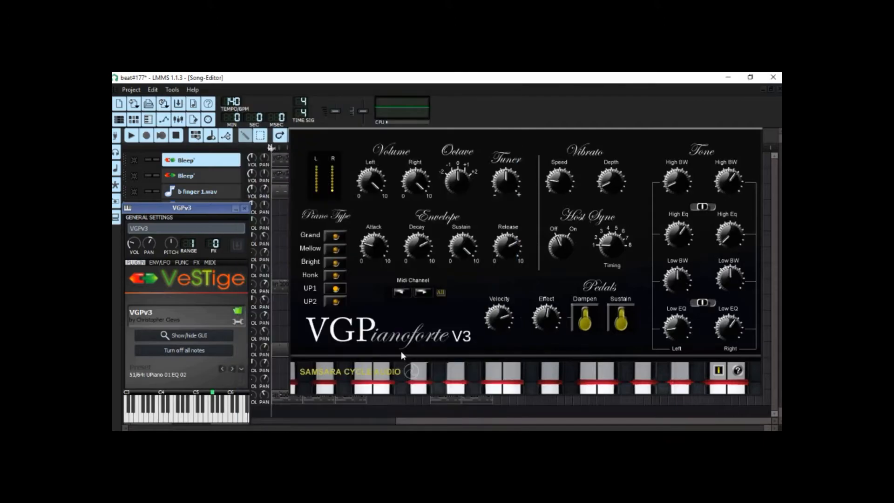
mouse_move(253, 177)
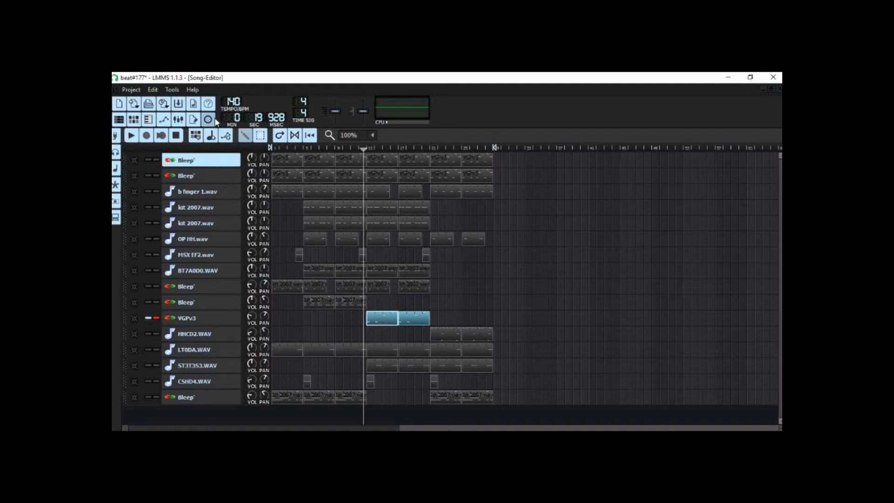
- Play the VGPv3 track with its new preset, then stop the song
left_click(130, 135)
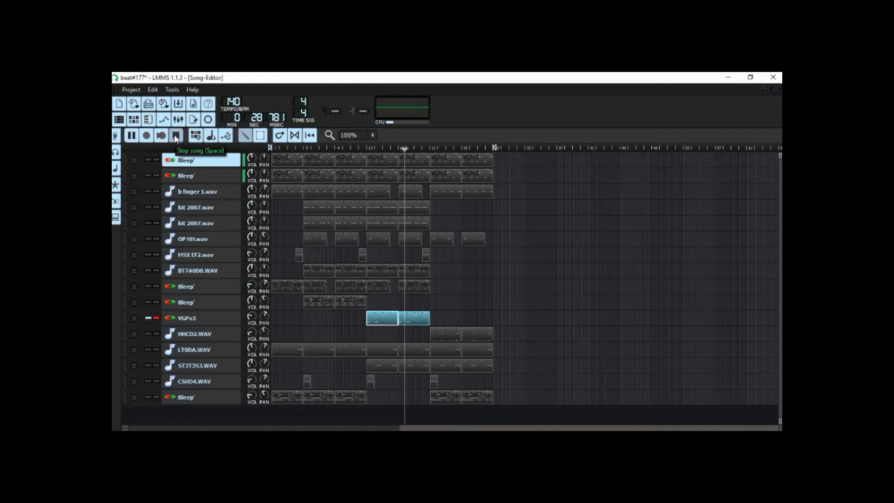
left_click(176, 135)
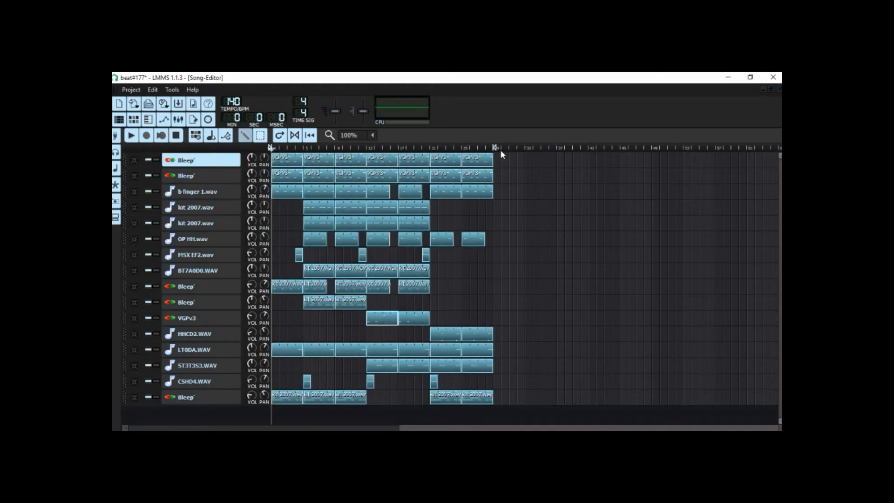
mouse_move(501, 152)
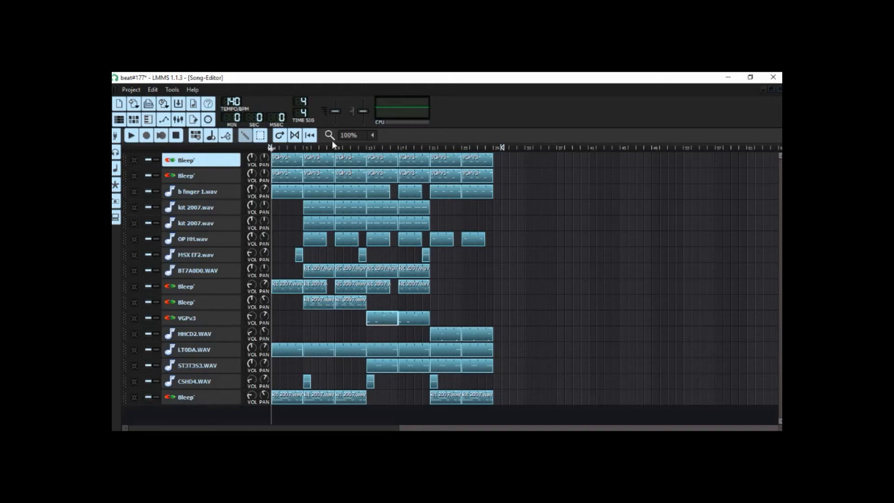
mouse_move(158, 162)
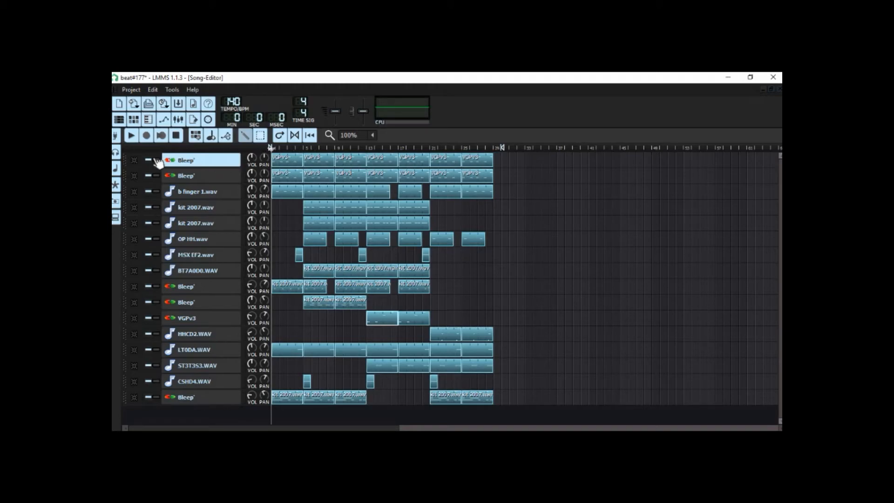
- Play the song from the start with repeated Play toggles until it reaches the end, then stop it
left_click(130, 135)
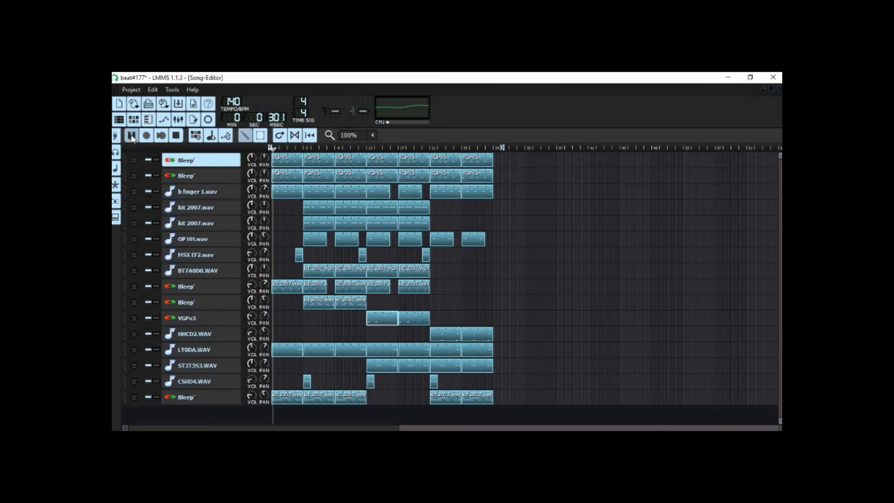
left_click(130, 135)
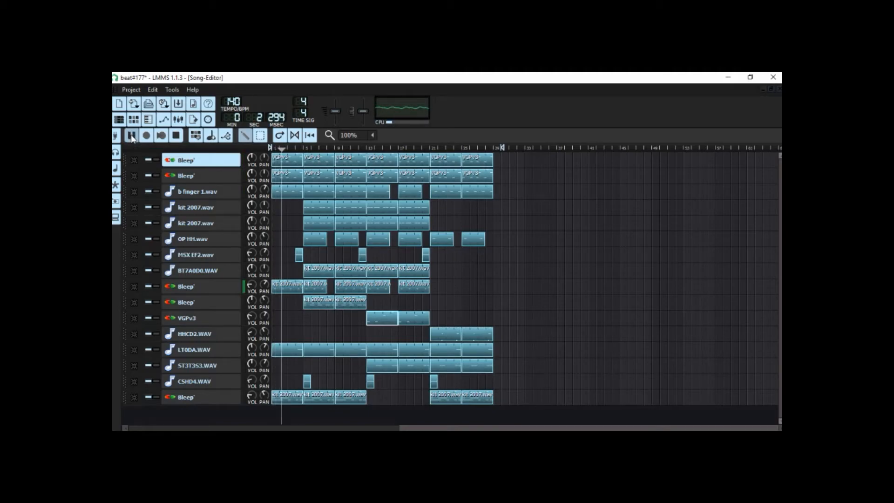
left_click(131, 135)
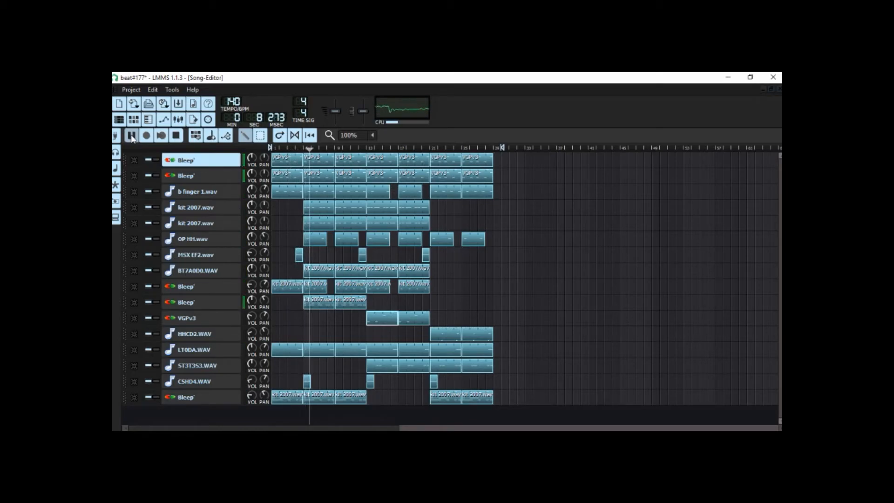
left_click(131, 135)
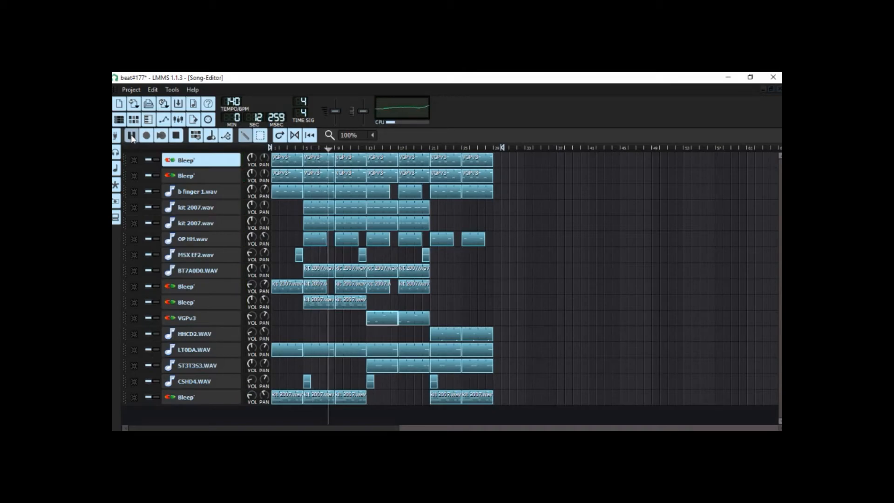
left_click(131, 135)
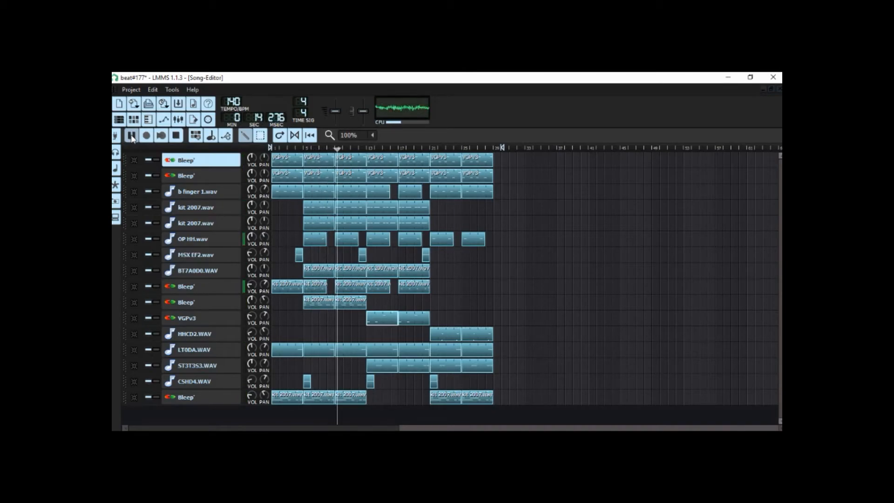
left_click(130, 135)
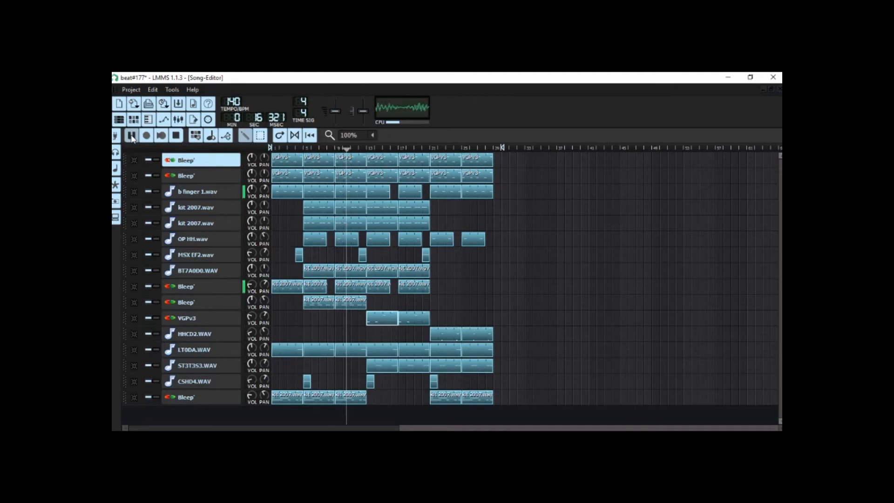
left_click(116, 135)
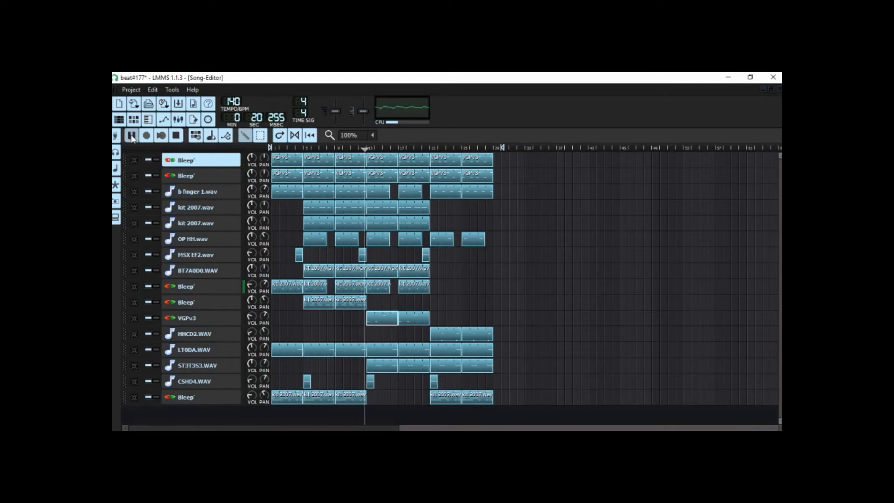
left_click(131, 135)
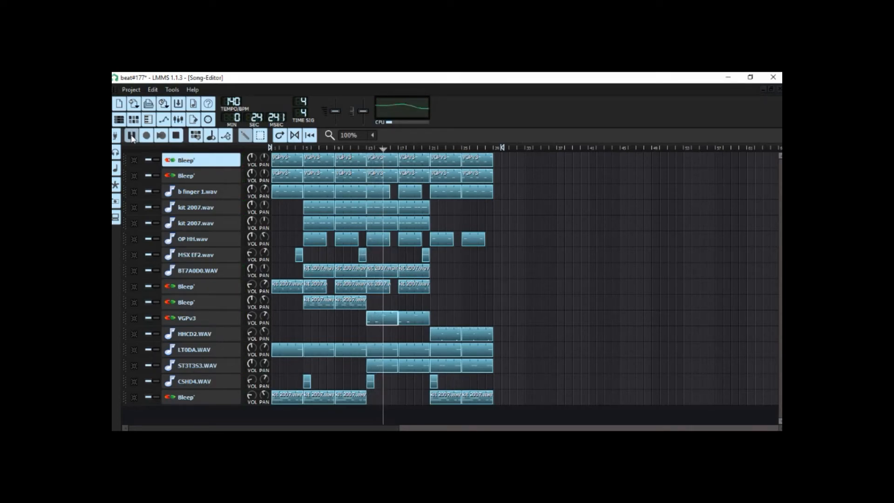
left_click(132, 135)
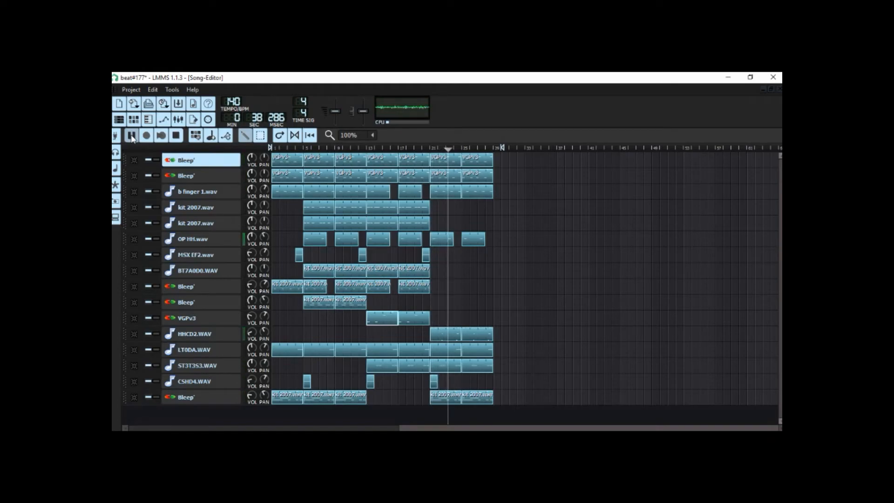
left_click(130, 135)
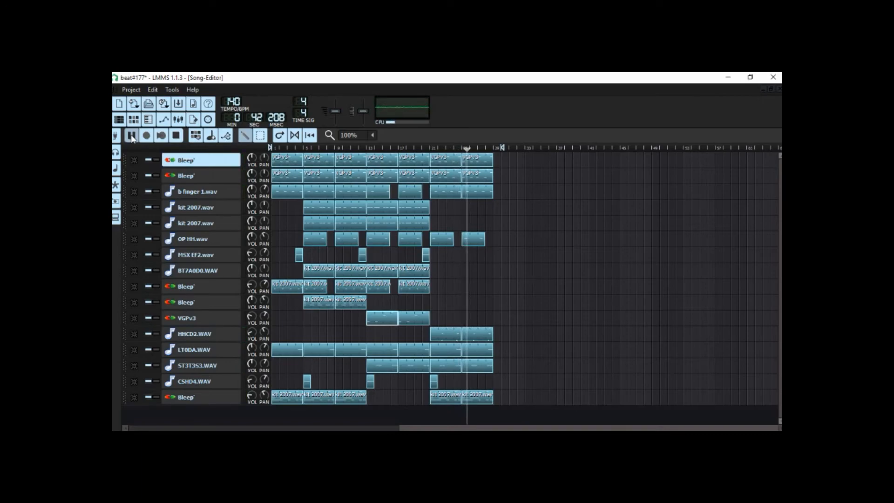
left_click(130, 135)
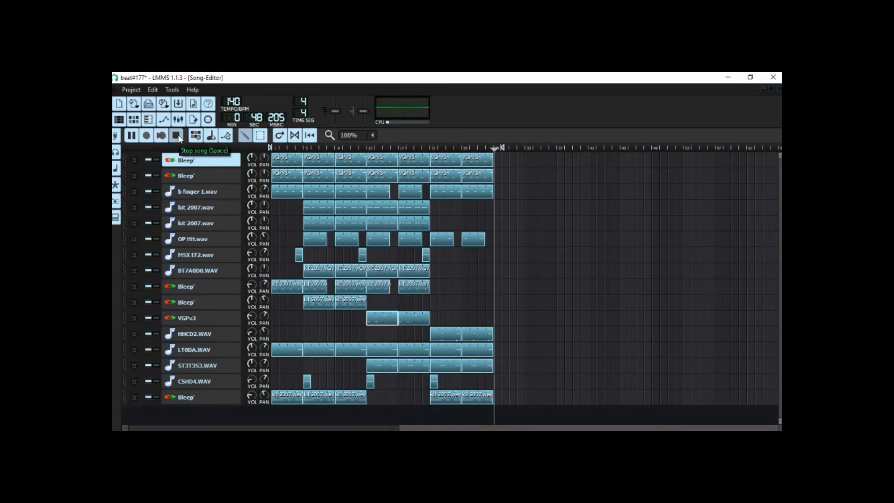
left_click(176, 135)
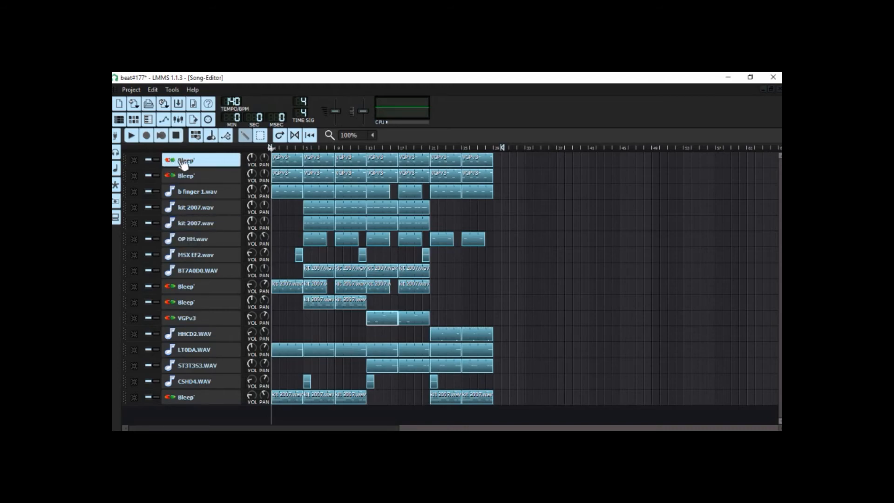
mouse_move(188, 161)
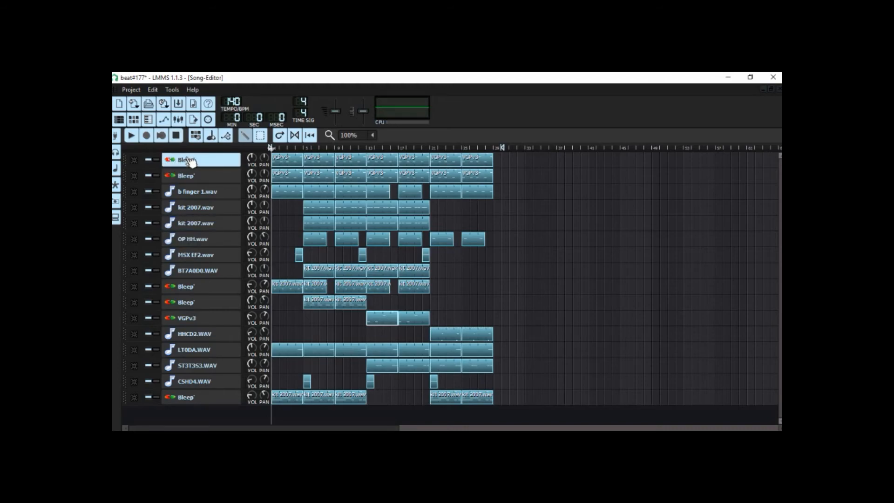
- Open the first Bleep' track's VeSTige window and show the synth's GUI with the Bass: Wobble preset
left_click(185, 159)
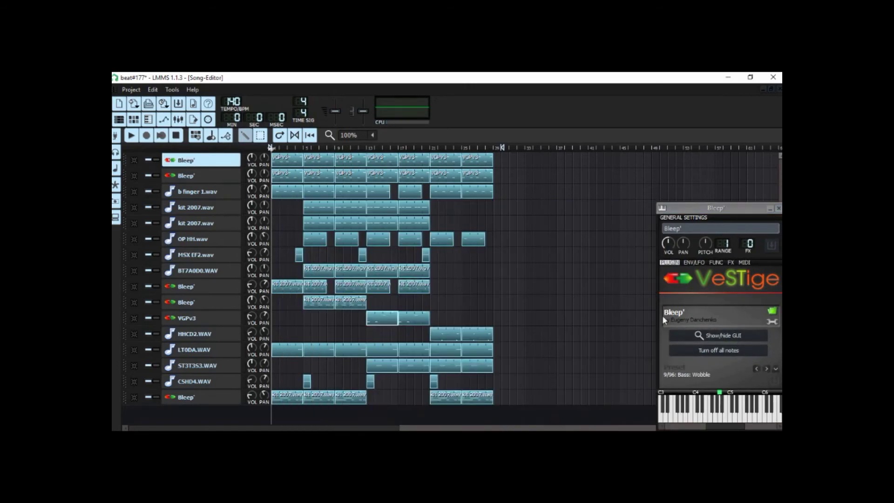
left_click(717, 335)
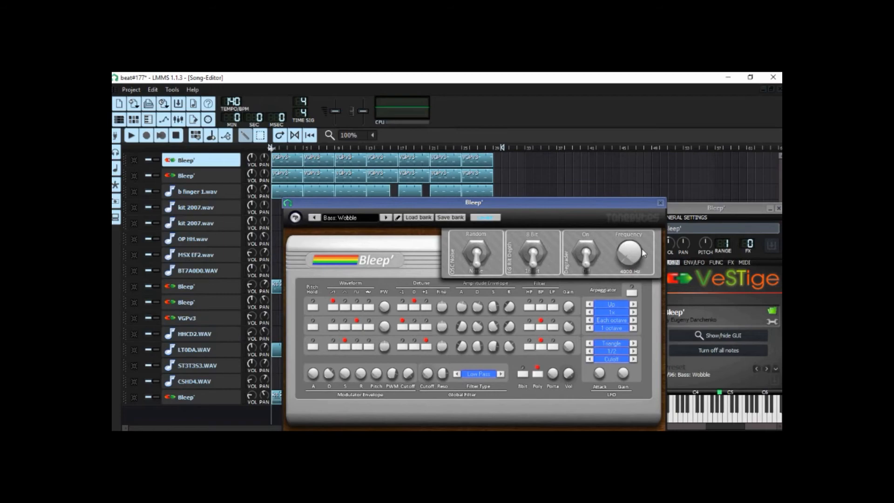
mouse_move(630, 251)
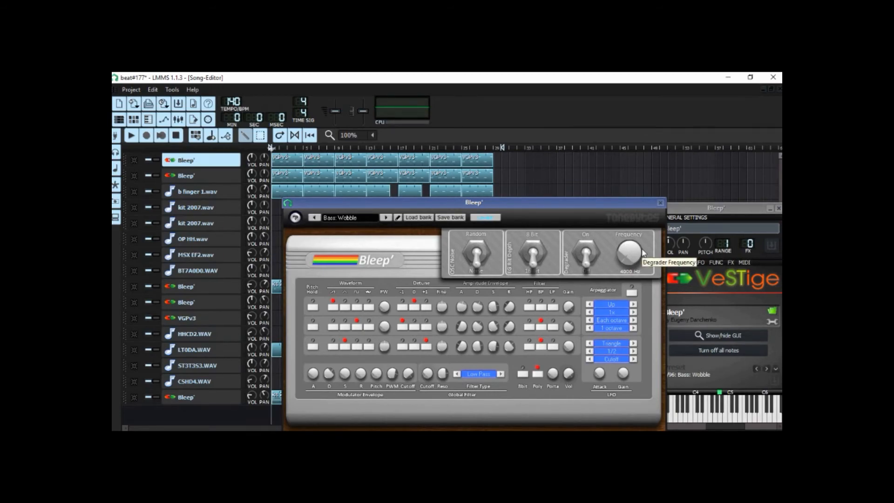
mouse_move(626, 224)
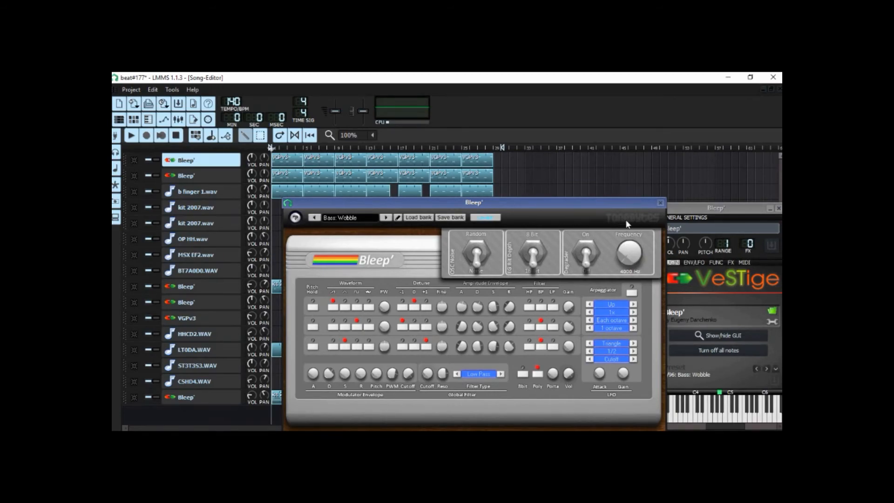
mouse_move(645, 222)
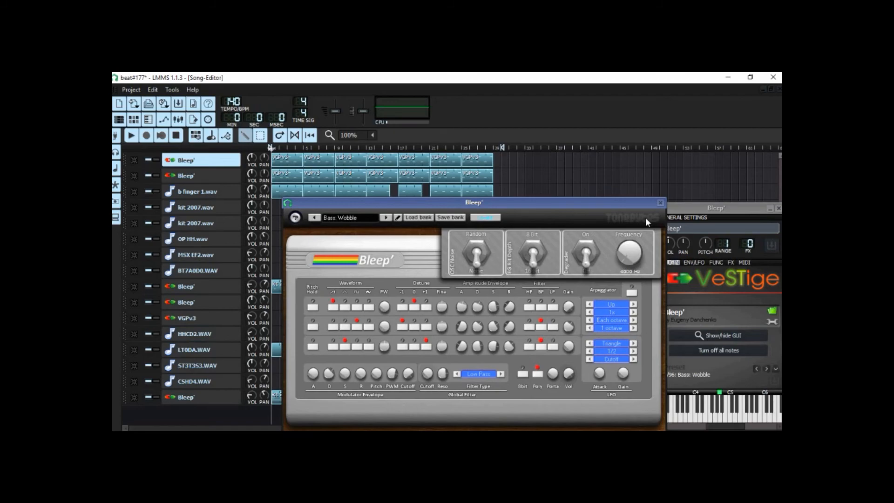
mouse_move(665, 234)
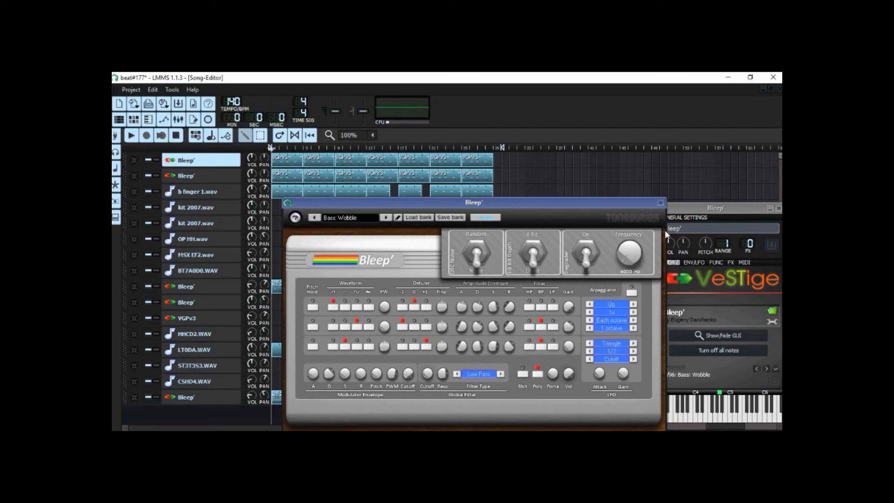